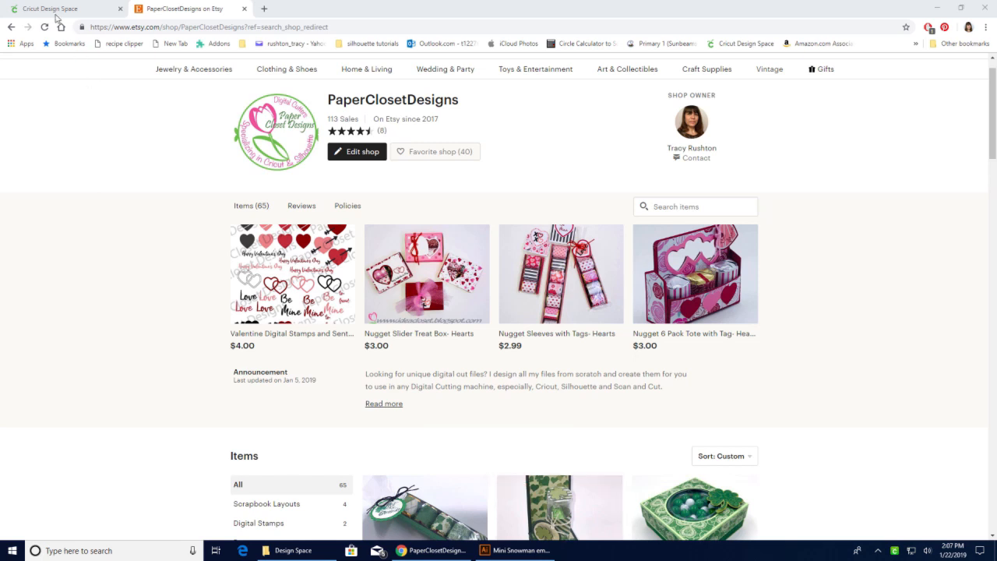
Switch to the Cricut Design Space browser tab with its blank canvas
click(55, 8)
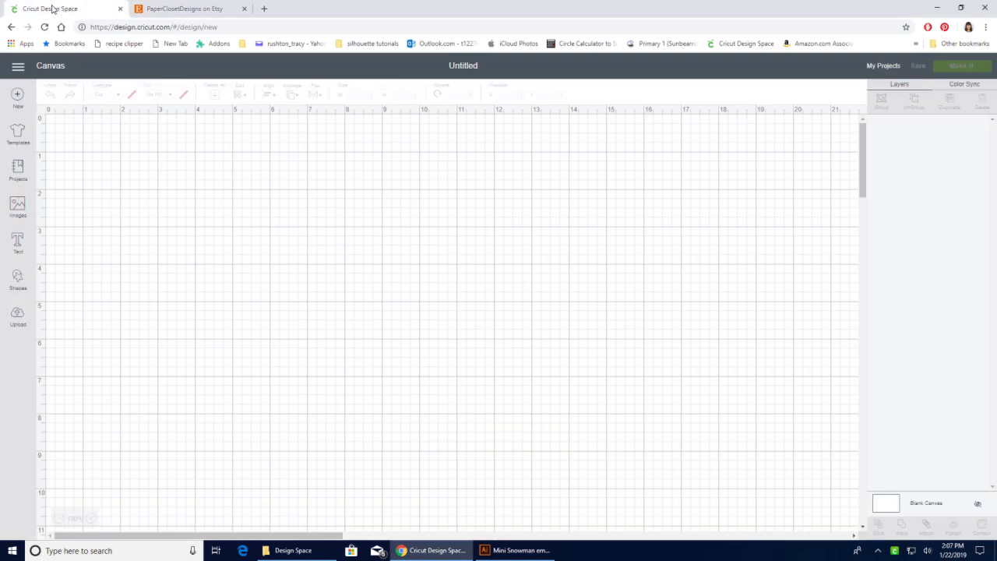
mouse_move(761, 506)
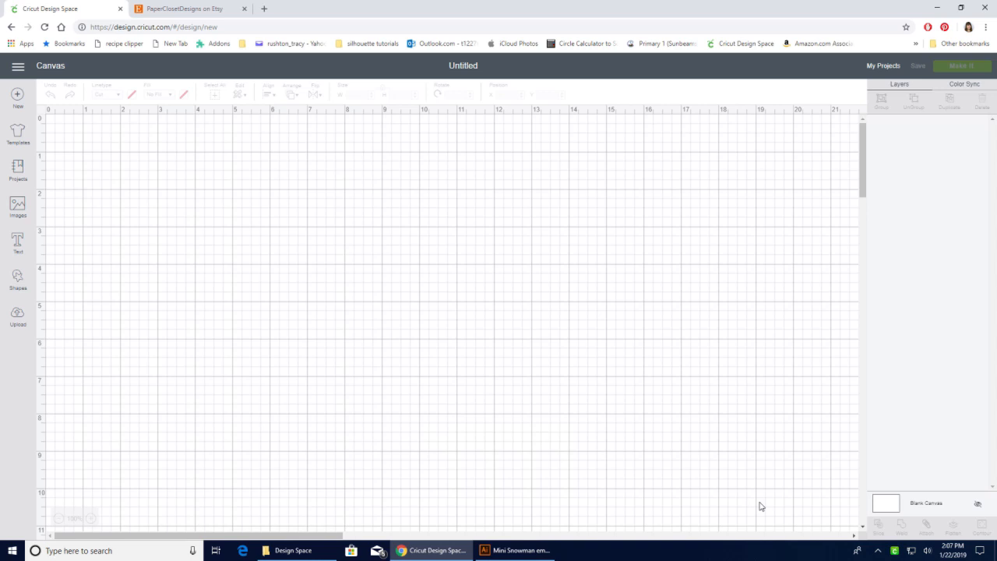
mouse_move(740, 505)
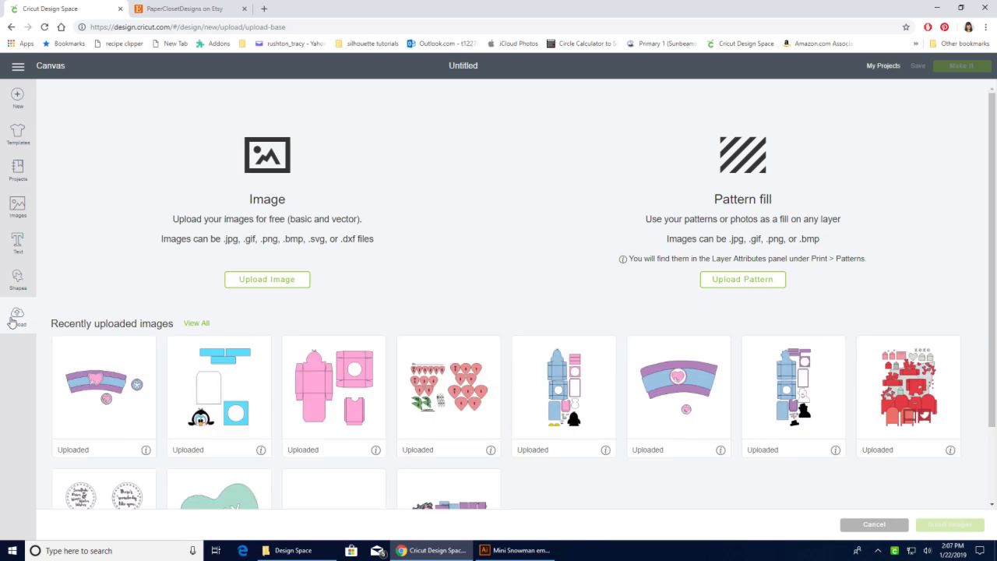
mouse_move(300, 286)
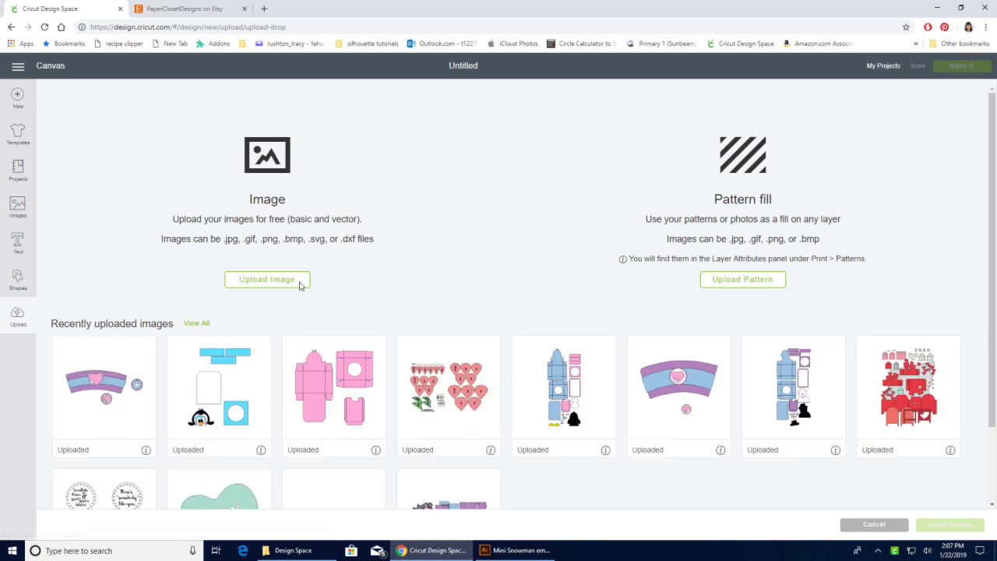
Upload and save the 'mini coffee base_Snowman with Score Lines' SVG file
click(267, 279)
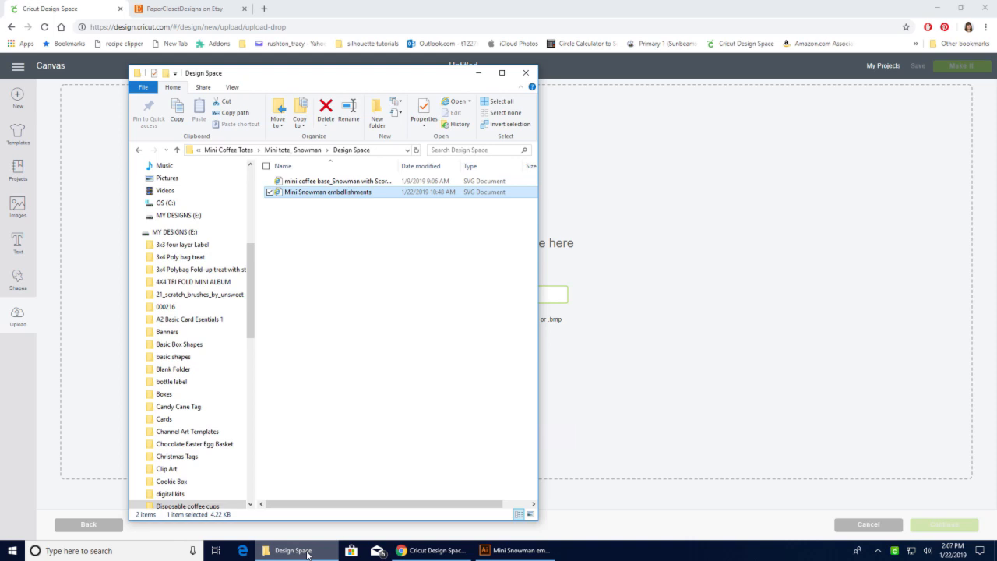
mouse_move(373, 479)
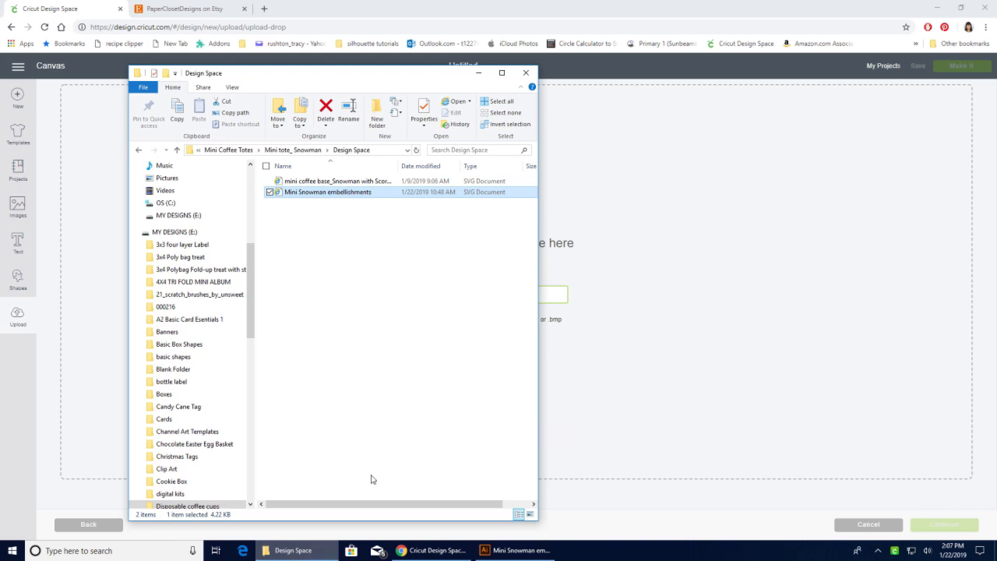
click(334, 180)
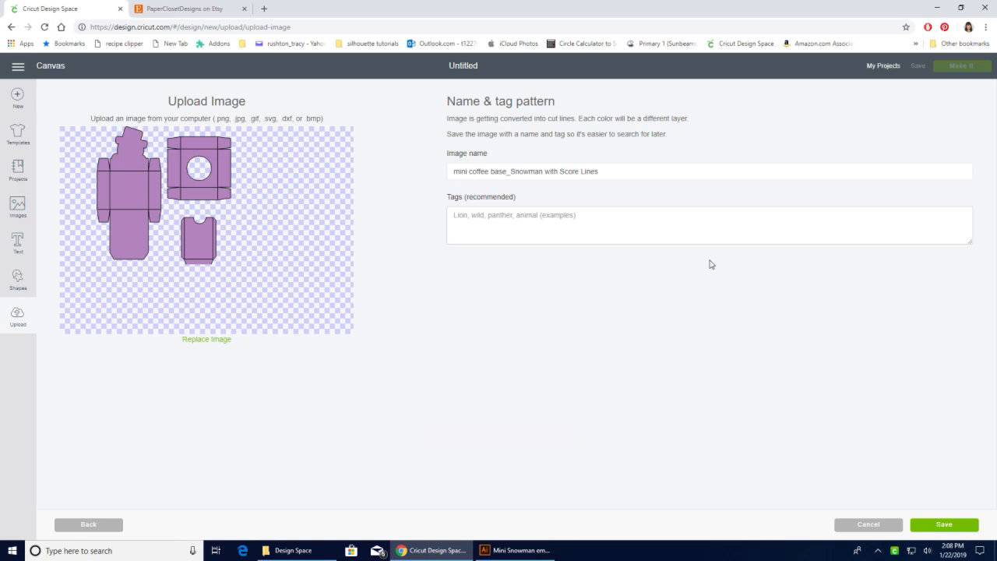
mouse_move(605, 194)
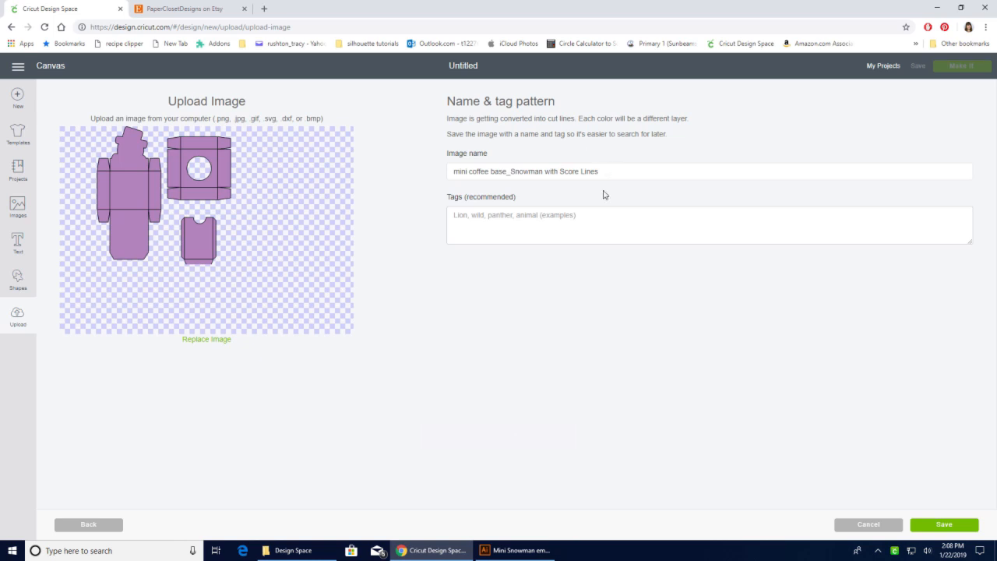
click(598, 214)
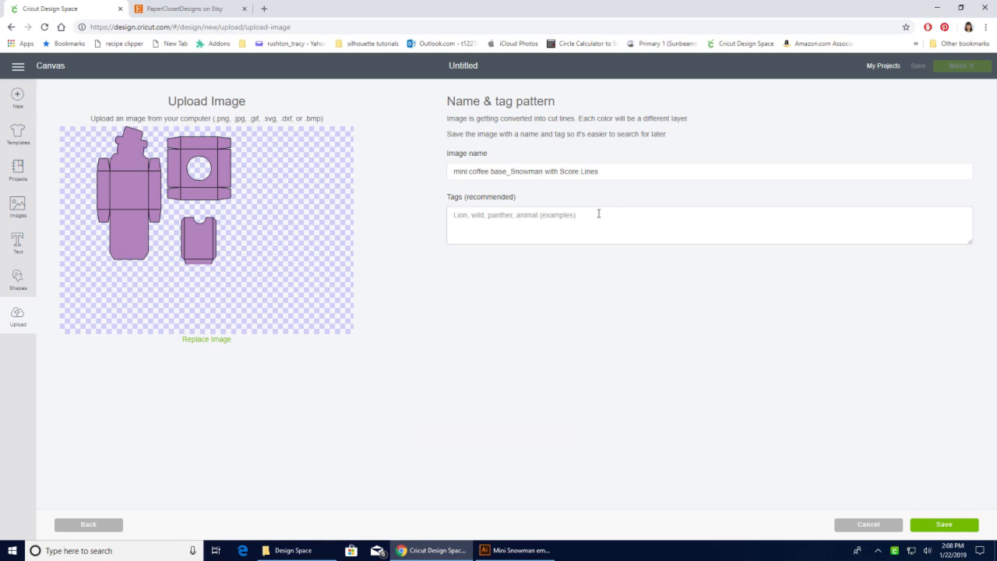
mouse_move(957, 526)
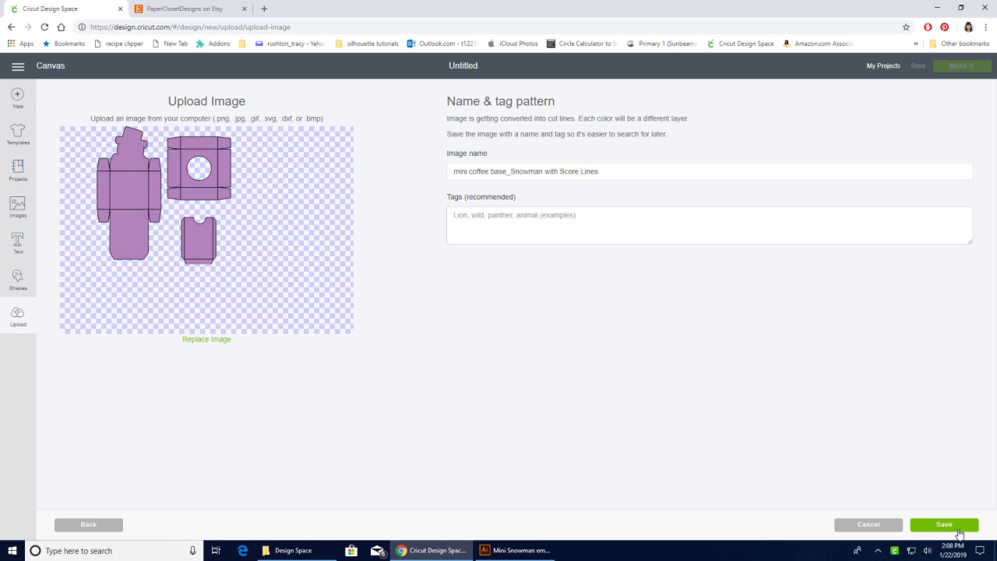
click(944, 524)
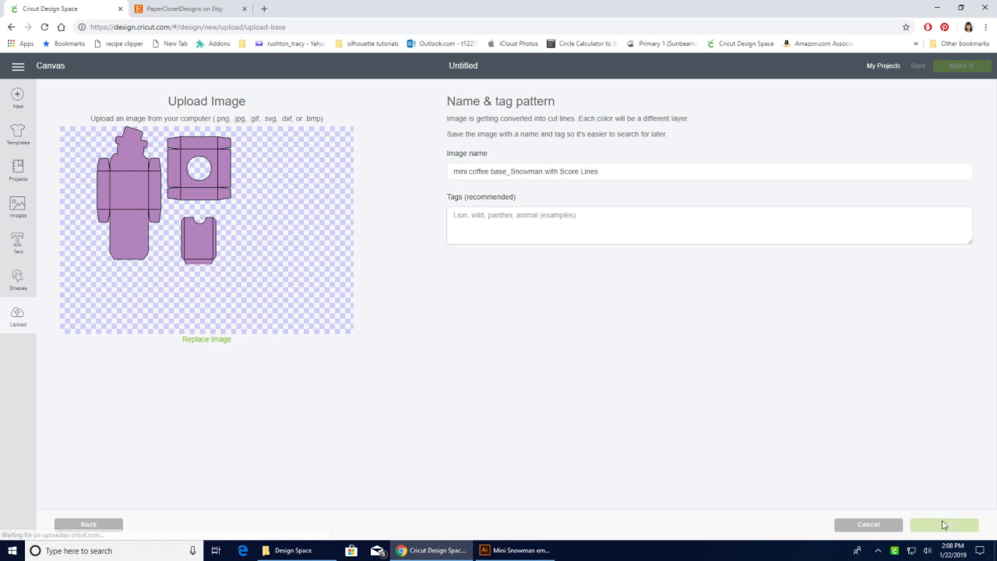
click(943, 524)
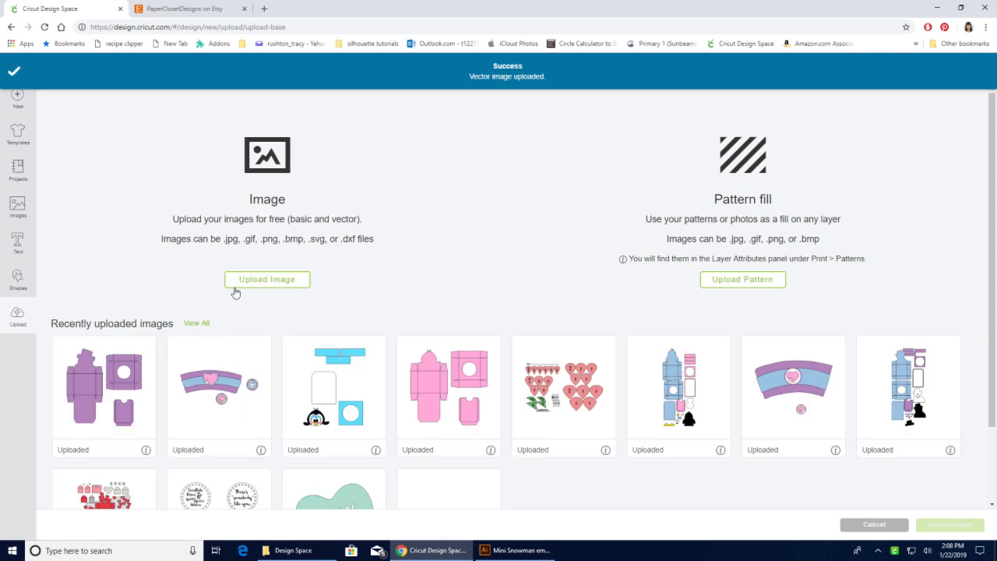
mouse_move(272, 284)
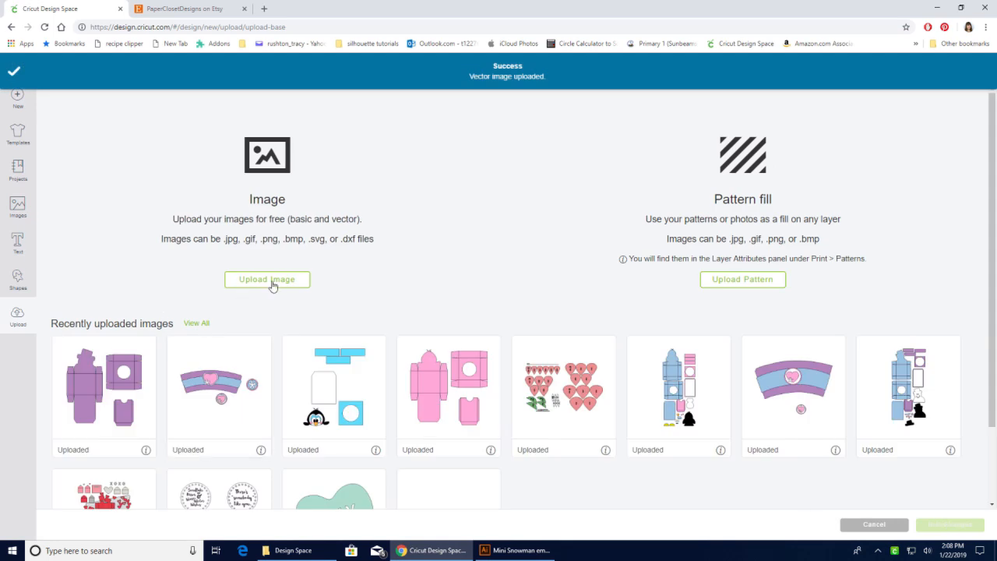
Upload and save the 'Mini Snowman embellishments' SVG as a second image
click(268, 278)
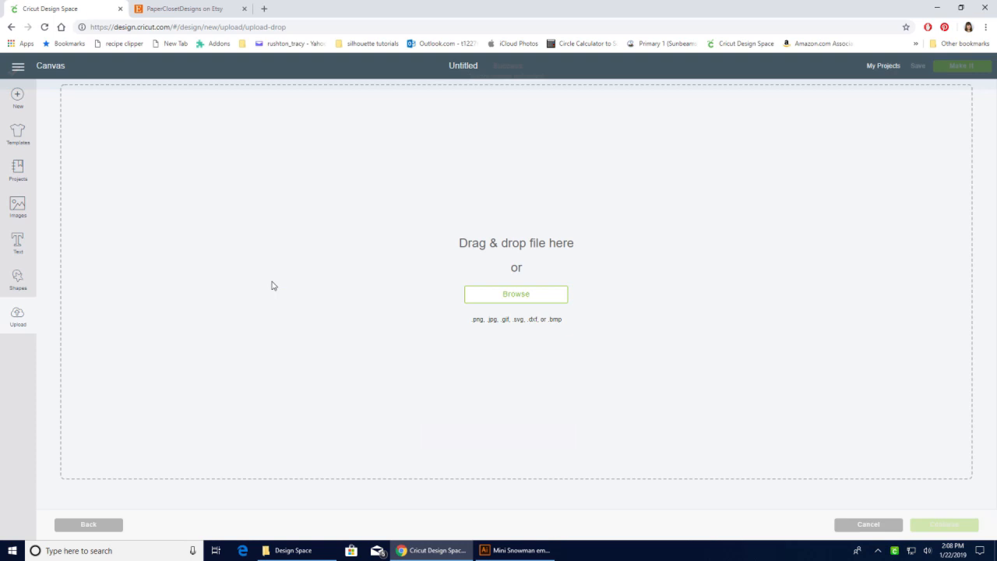
click(516, 293)
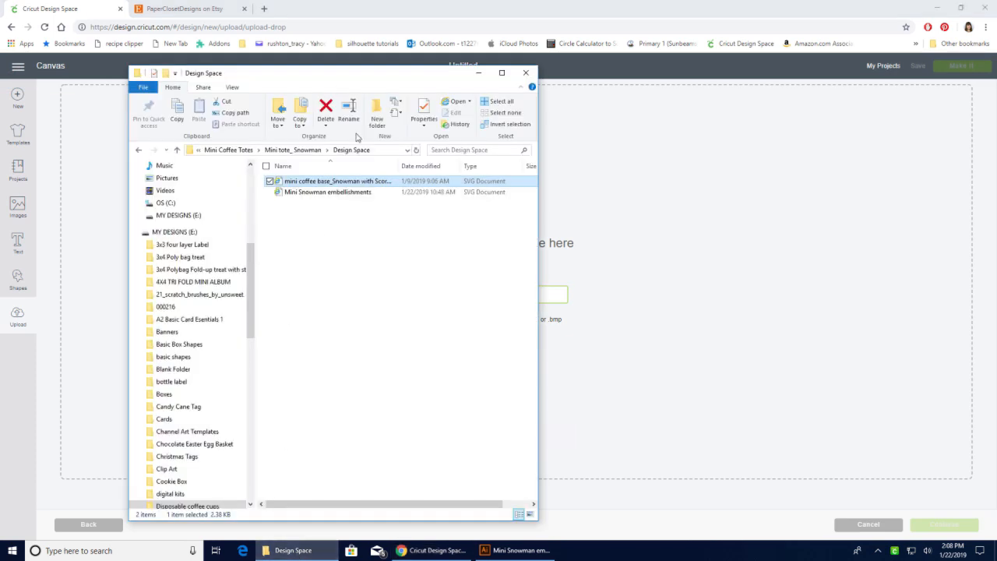
click(327, 192)
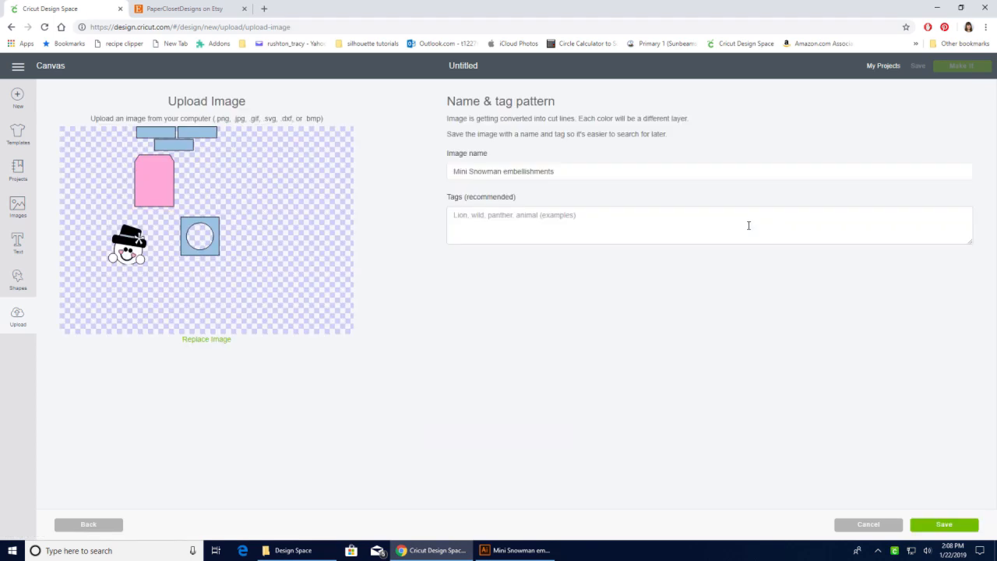
mouse_move(231, 272)
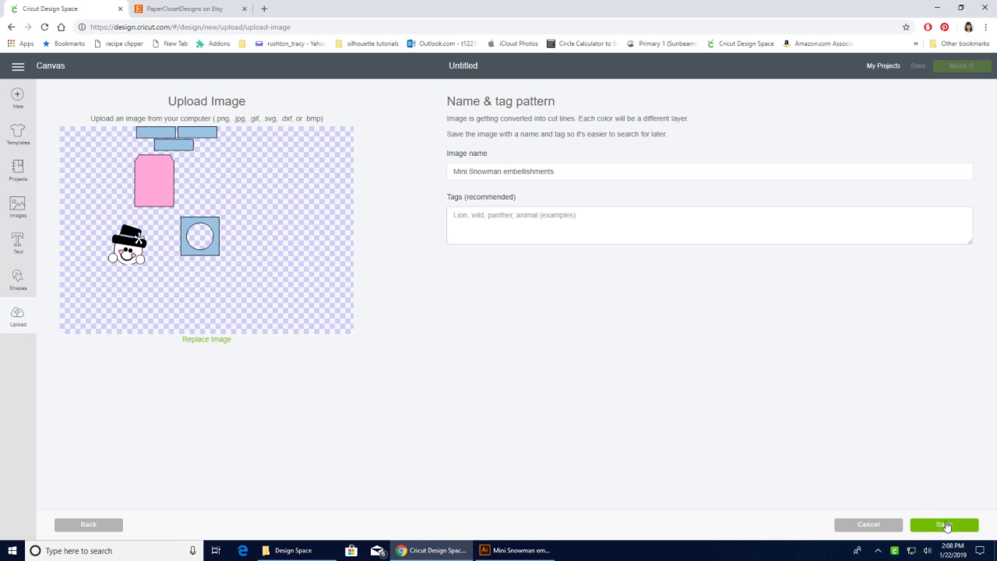
click(942, 524)
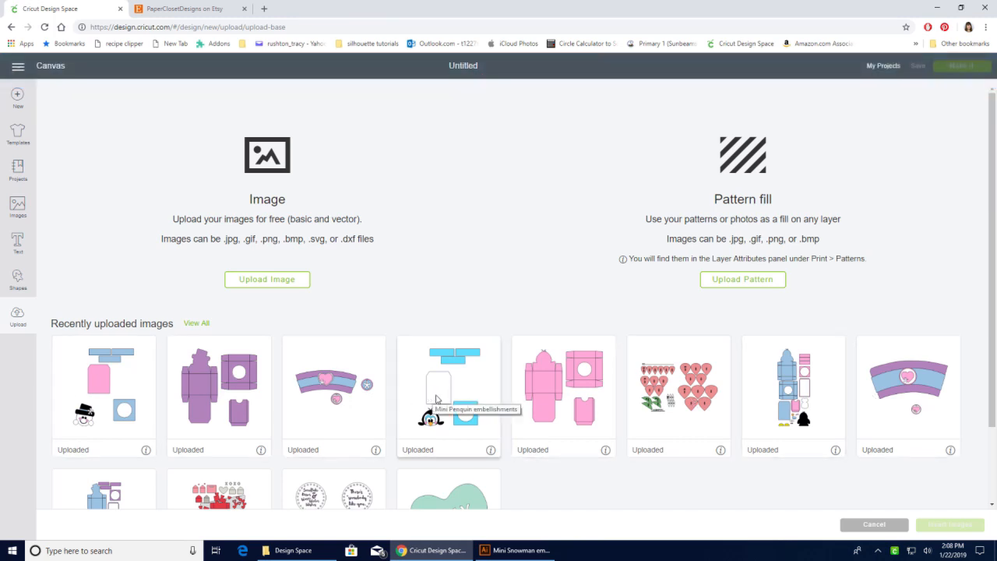
mouse_move(482, 405)
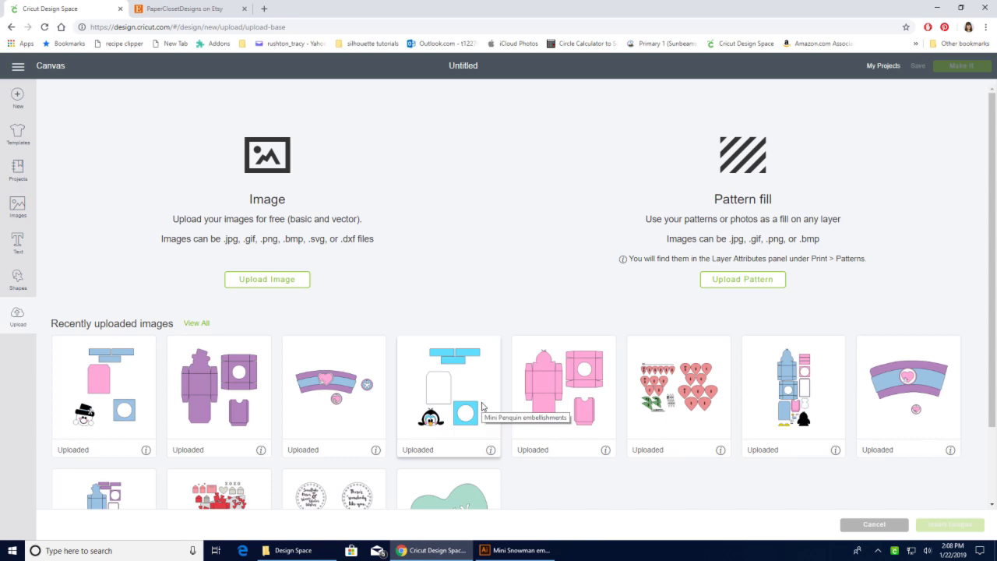
mouse_move(334, 397)
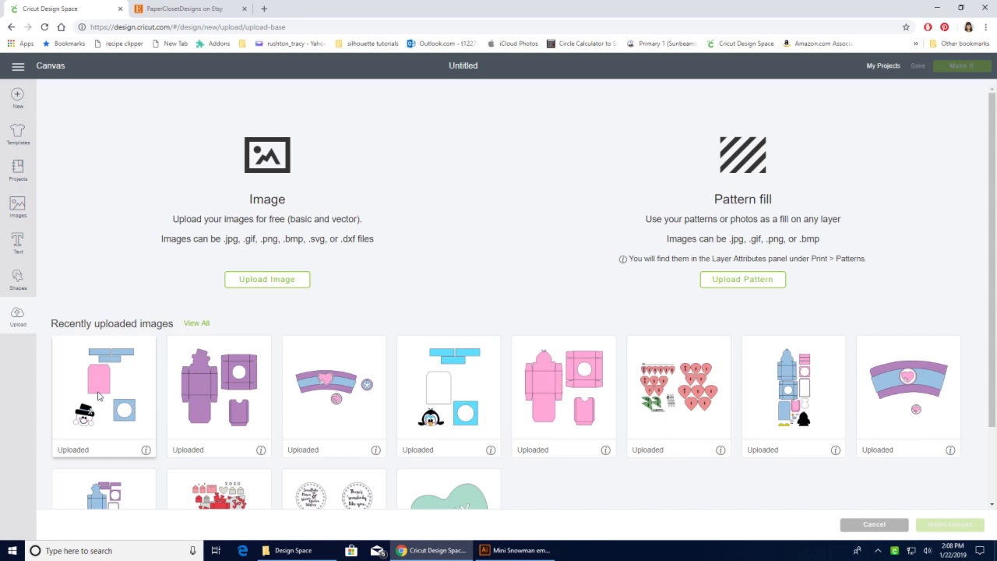
Insert the snowman embellishments and purple coffee base uploads onto the canvas together
click(104, 389)
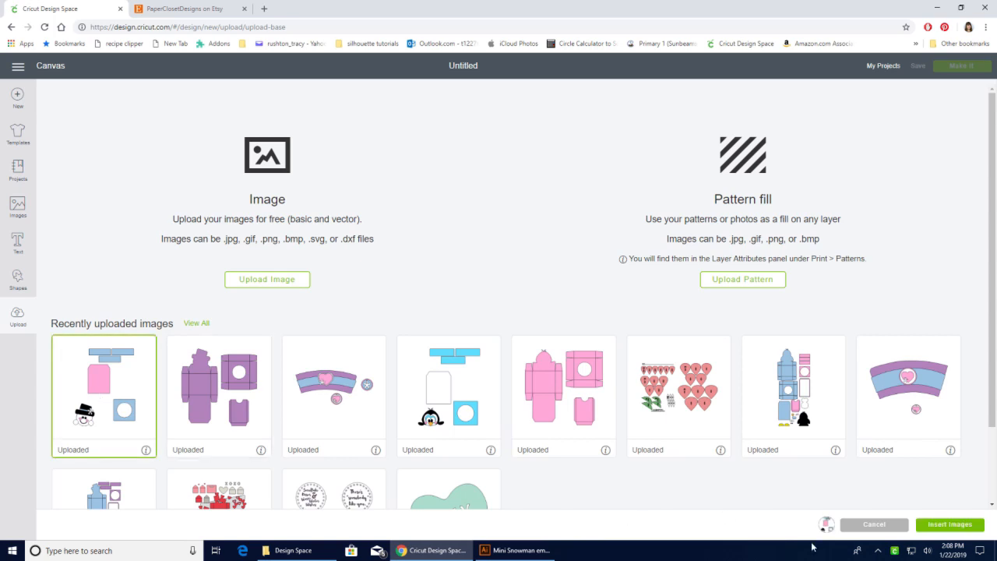
mouse_move(175, 413)
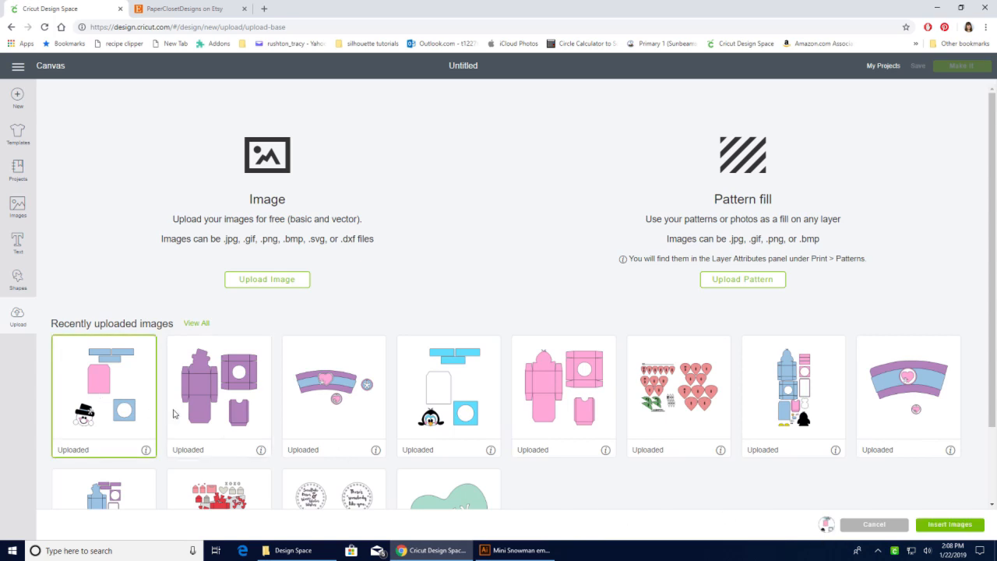
mouse_move(206, 409)
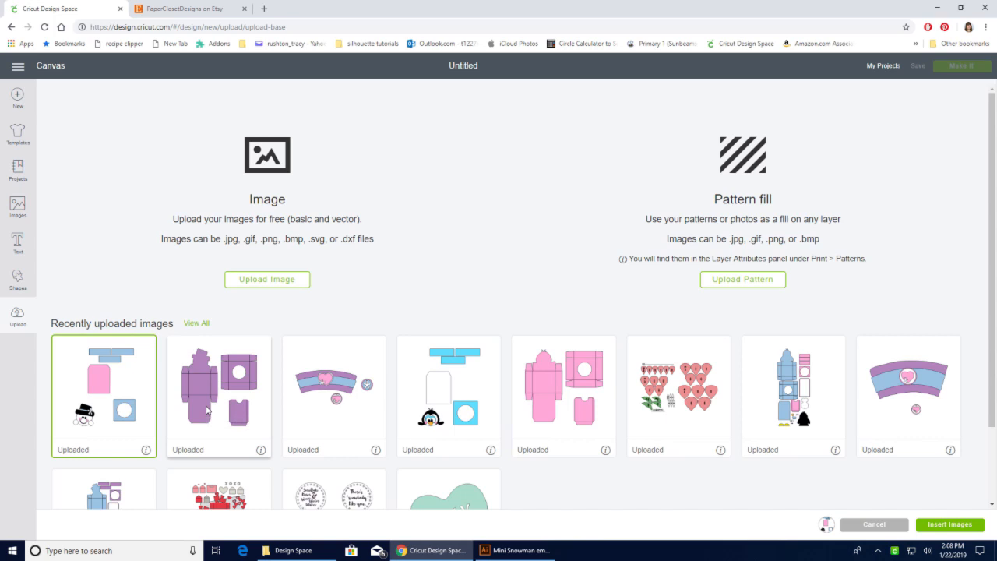
click(219, 394)
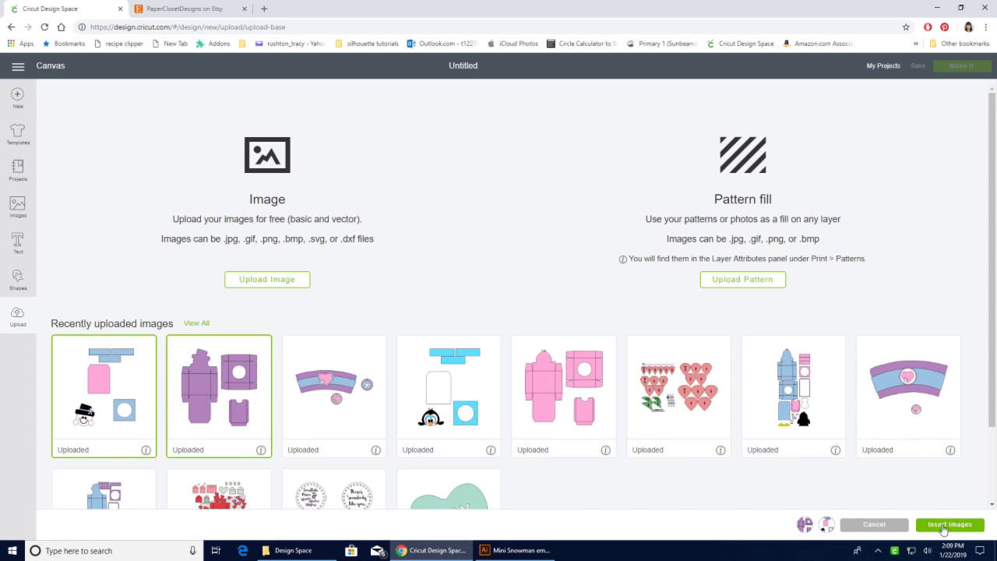
click(950, 524)
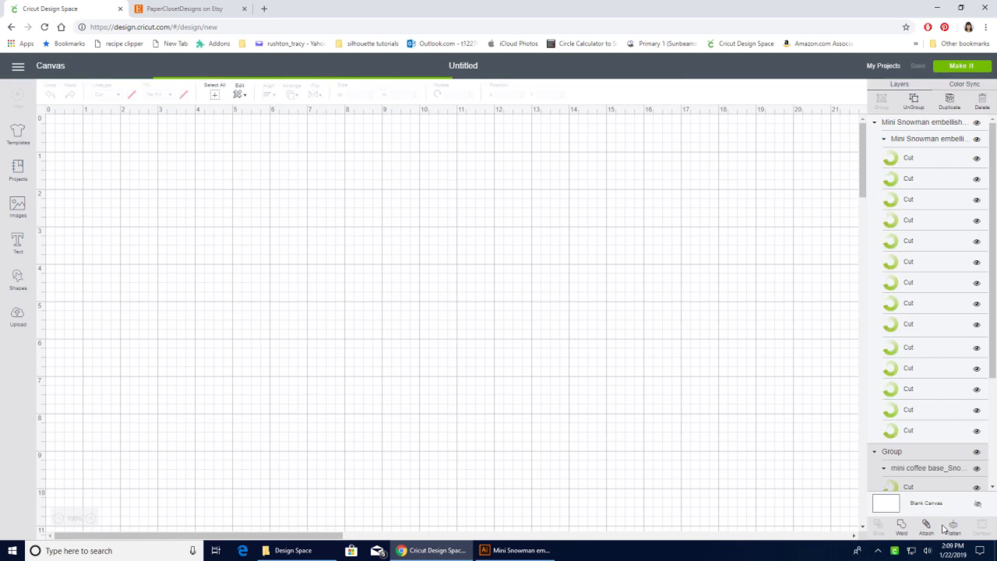
scroll(down, 3)
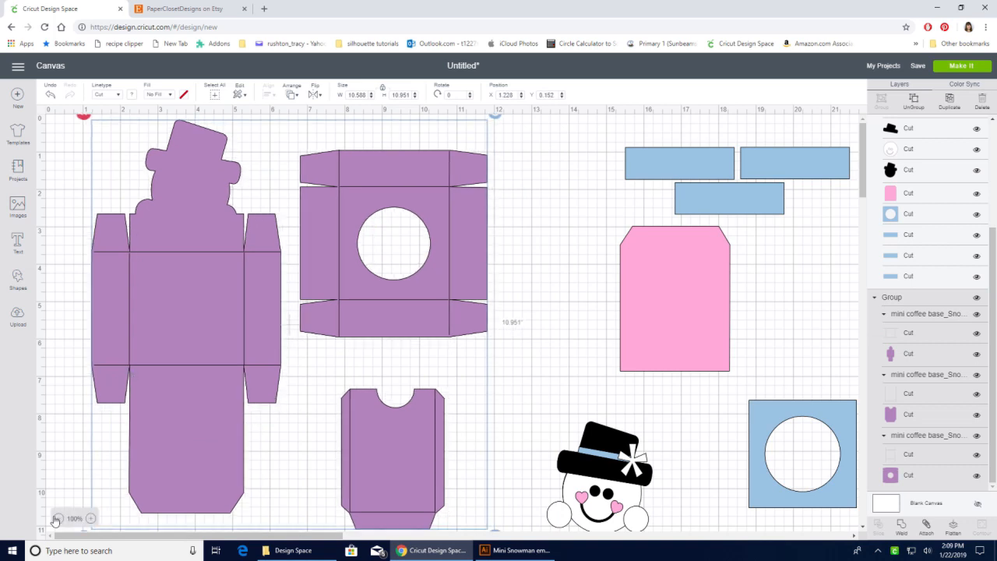
mouse_move(56, 519)
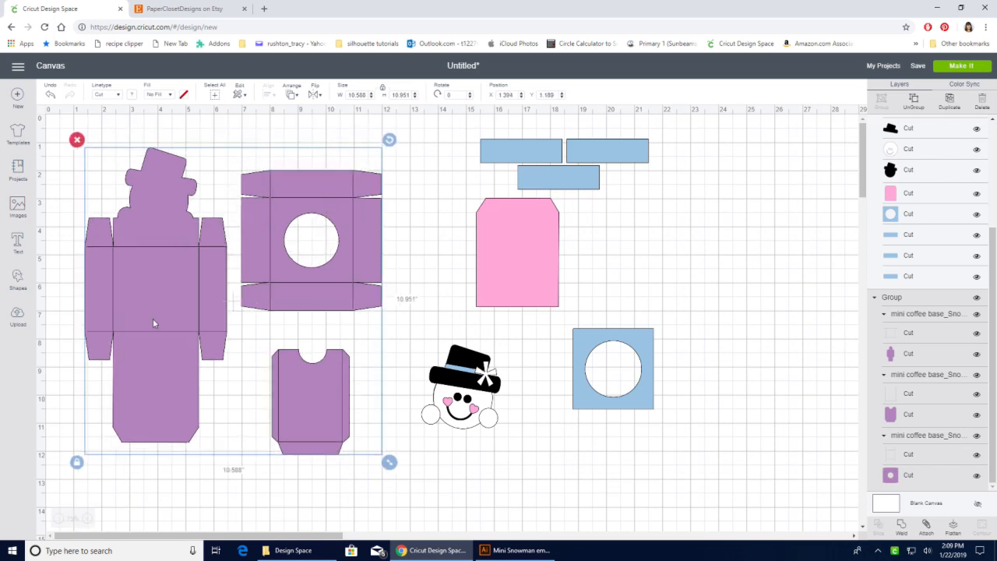
mouse_move(363, 281)
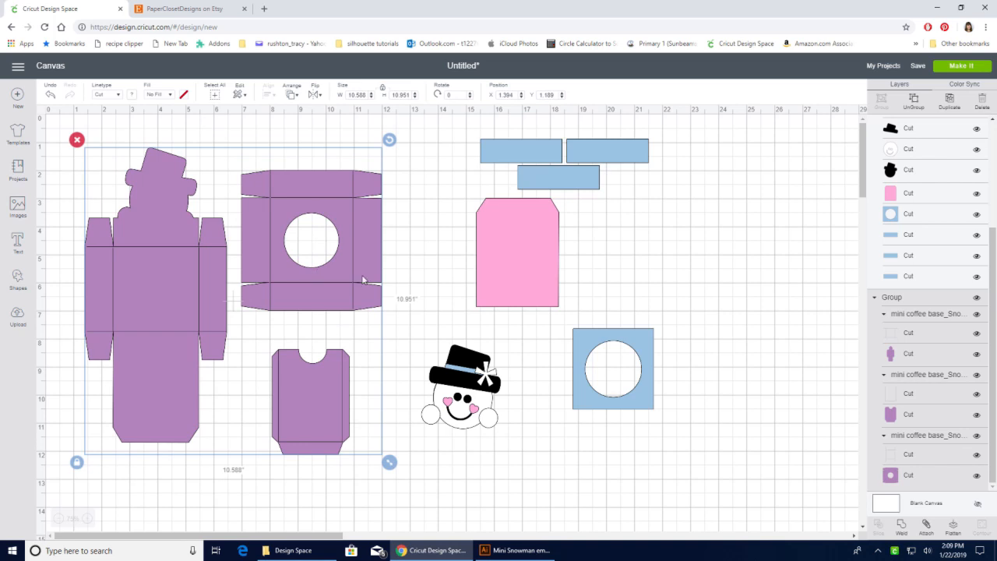
mouse_move(271, 286)
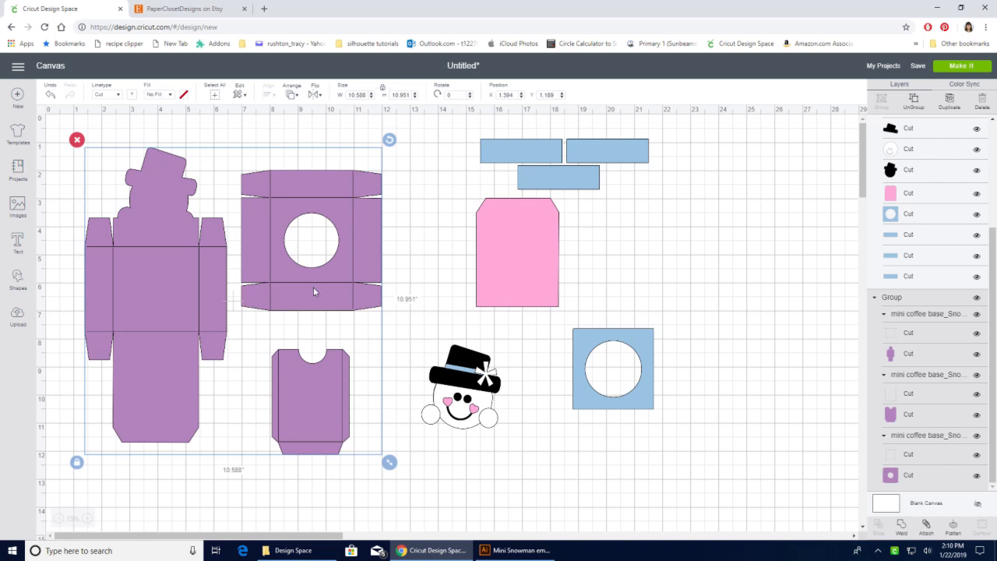
mouse_move(266, 233)
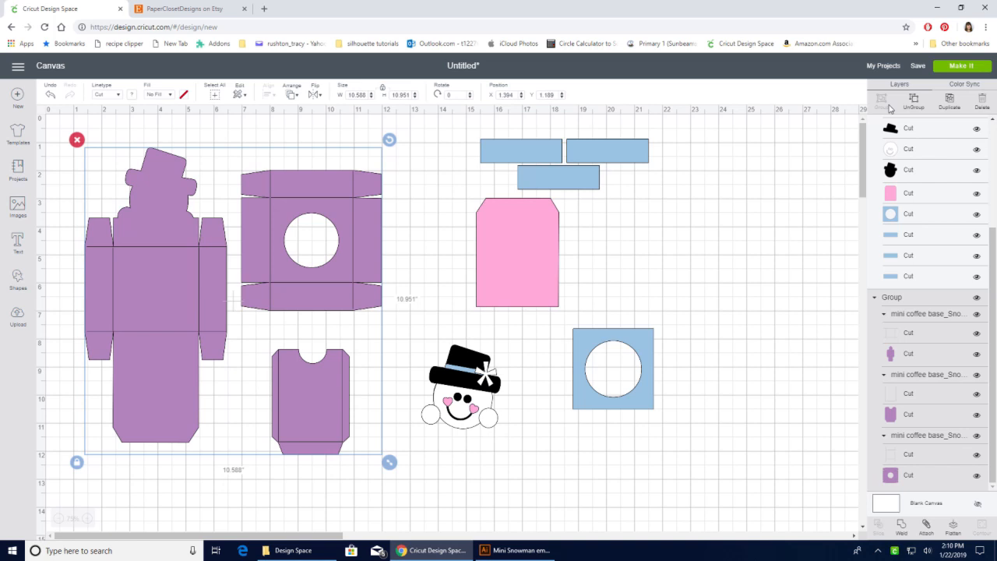
mouse_move(914, 101)
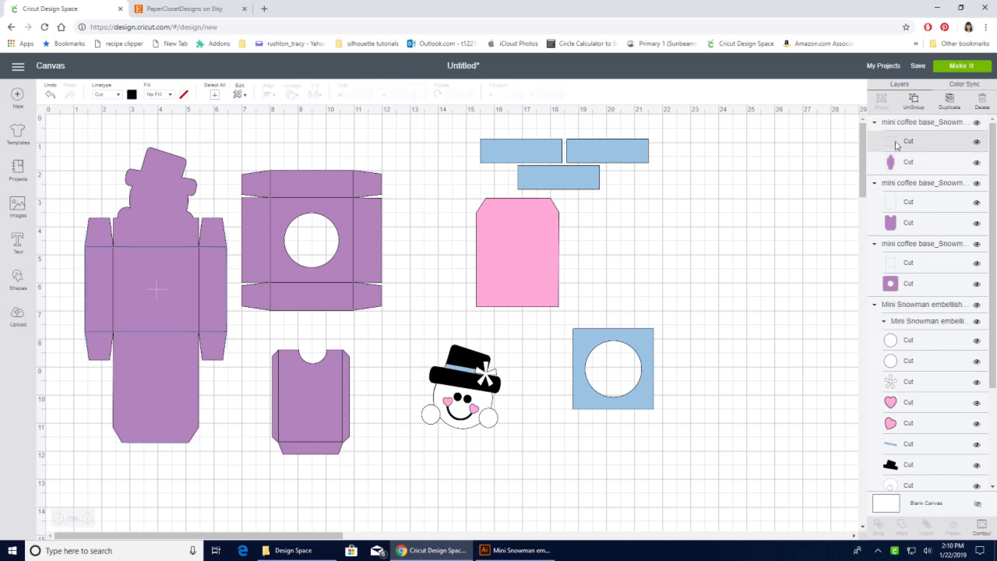
mouse_move(580, 133)
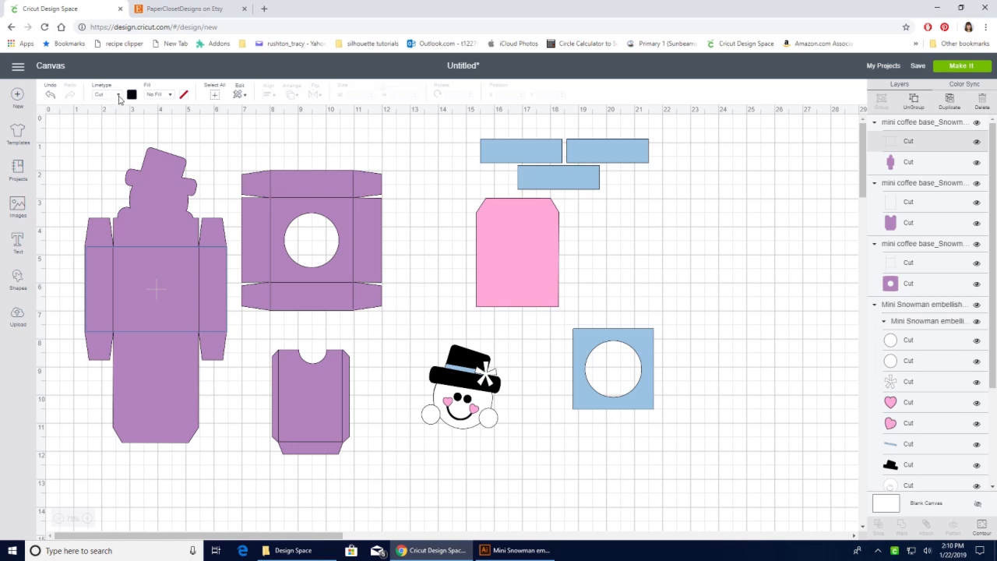
Set the tall snowman piece's fold lines to Score and attach them
click(115, 94)
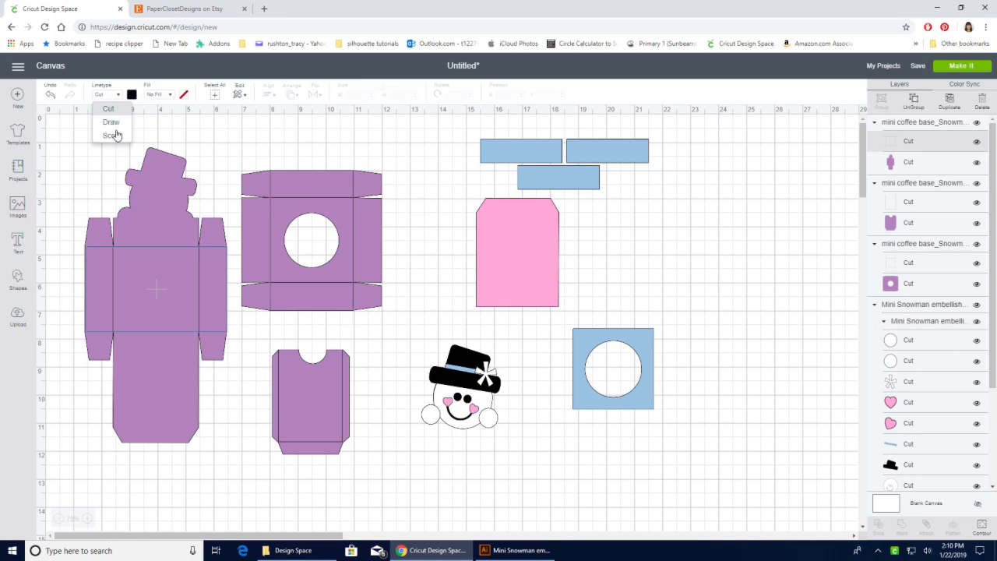
mouse_move(116, 138)
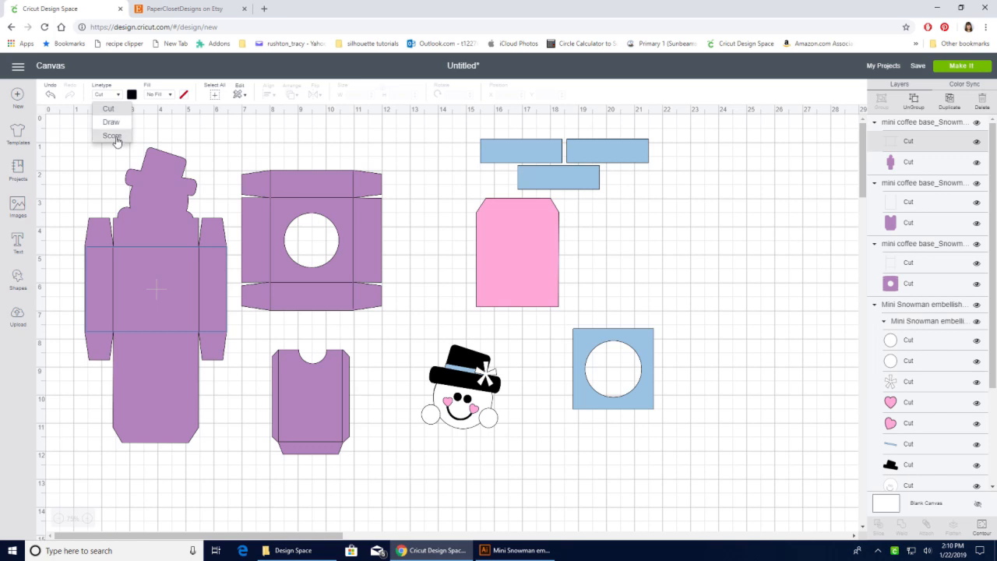
click(112, 135)
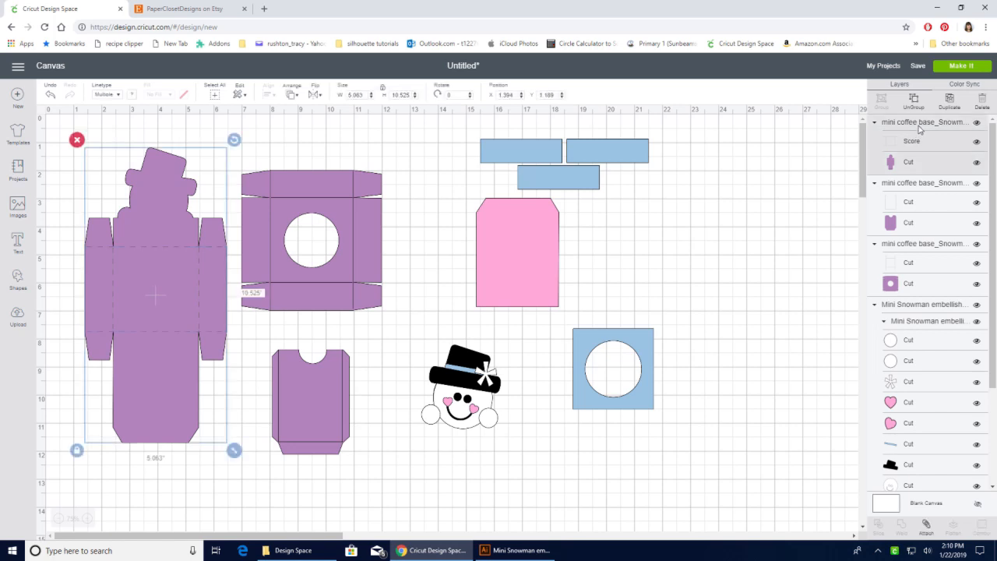
mouse_move(906, 162)
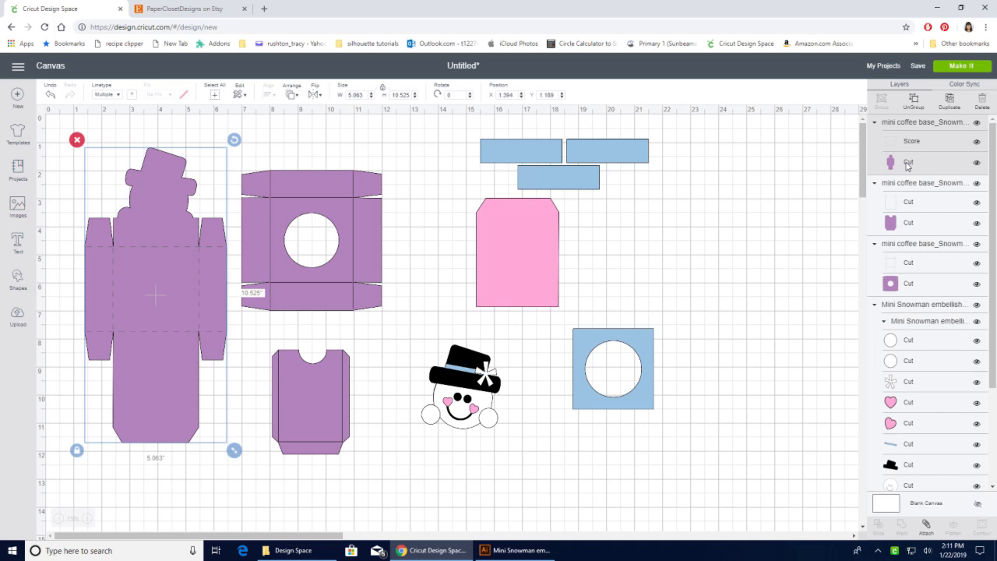
mouse_move(911, 144)
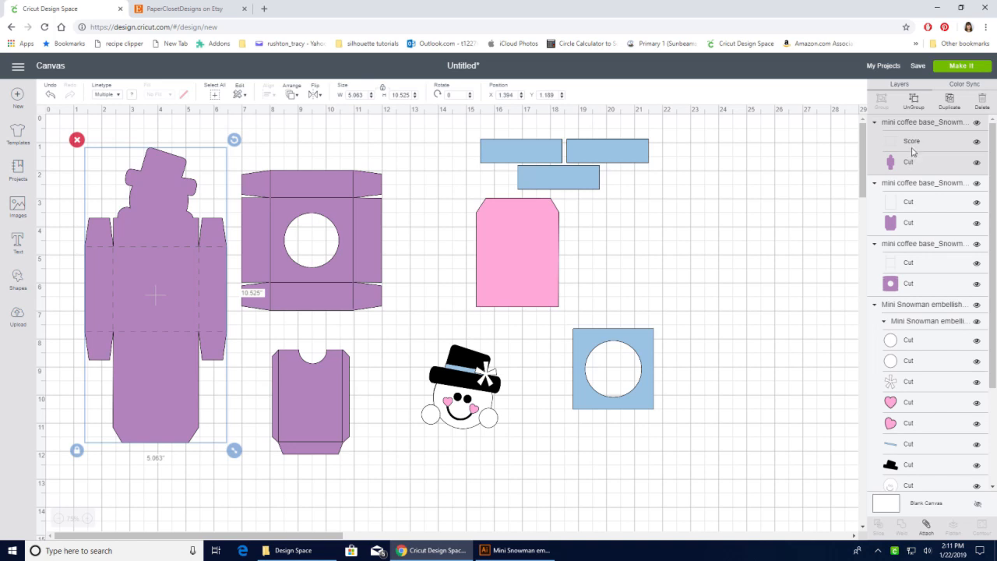
mouse_move(929, 527)
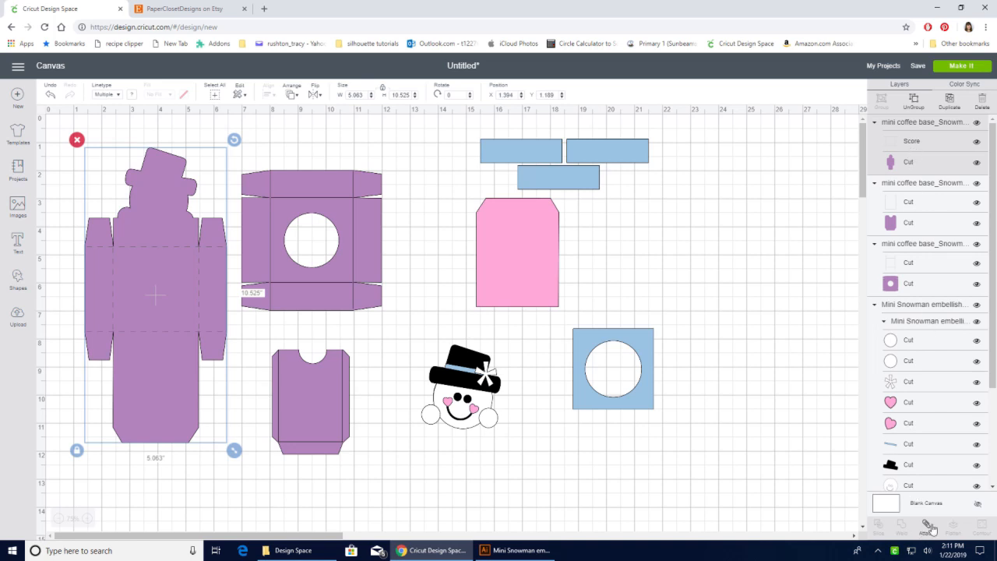
click(927, 531)
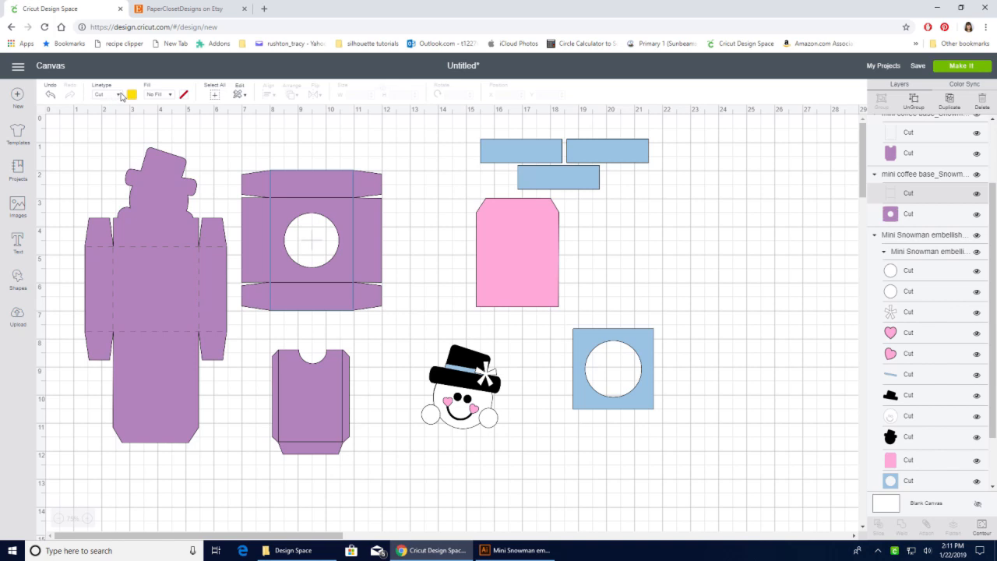
Set the square lid piece's fold lines to Score and select it with them
click(116, 94)
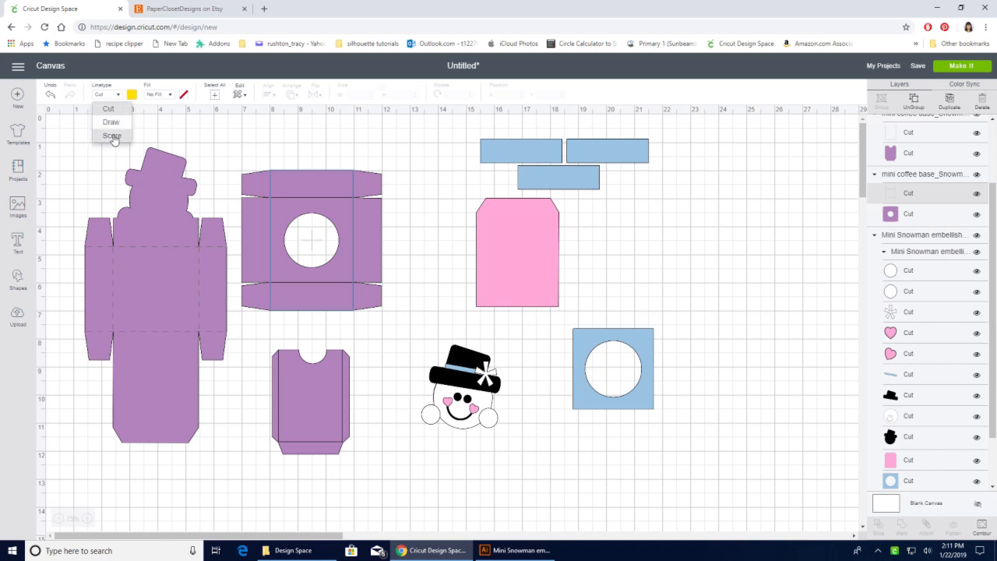
click(111, 135)
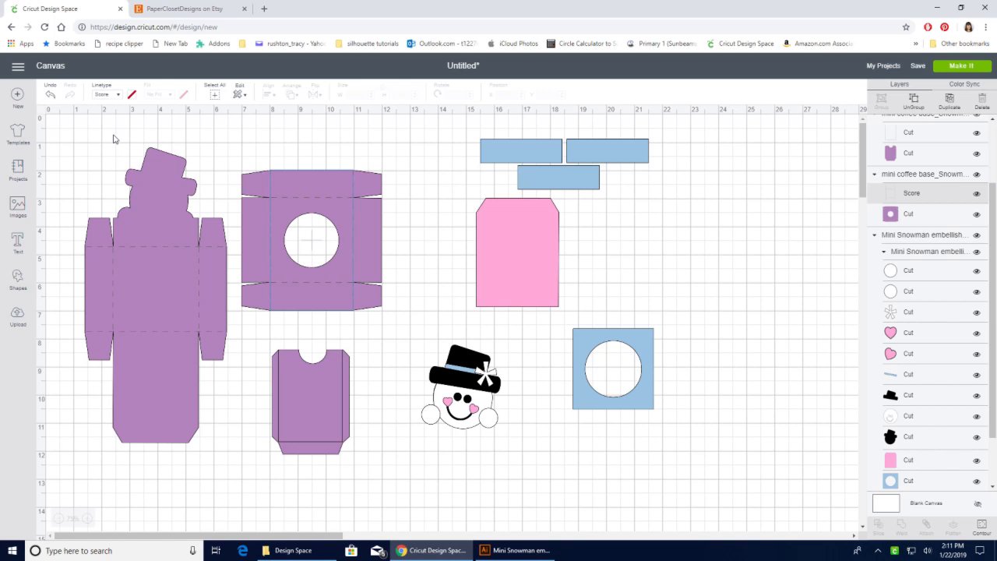
mouse_move(355, 204)
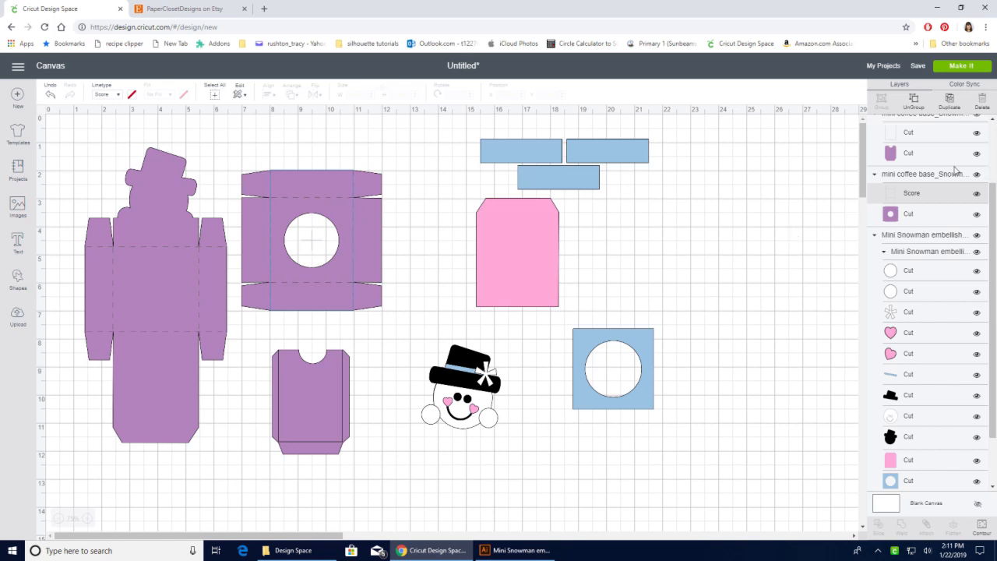
click(310, 234)
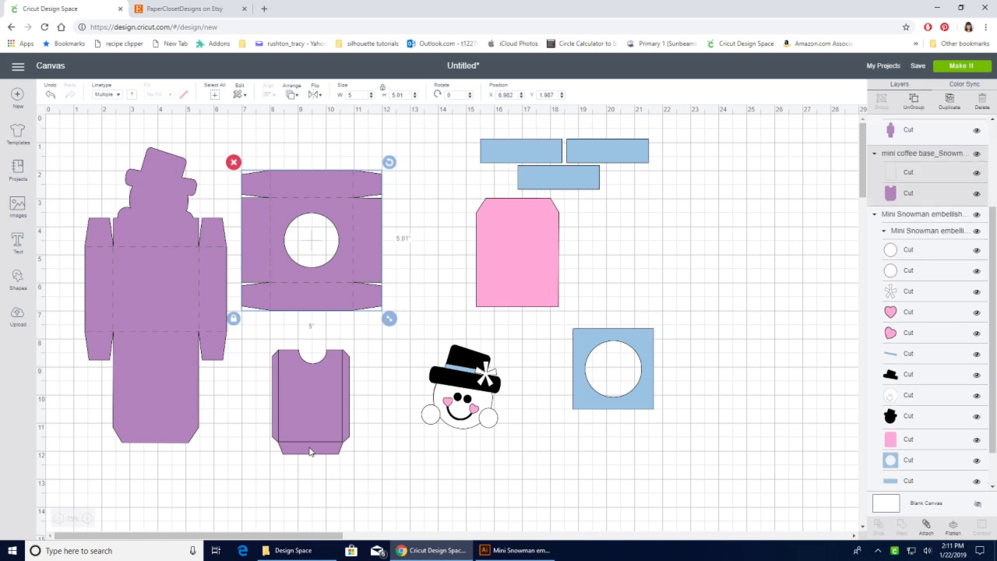
Select the small pocket-shaped cup piece and change its linetype to Score
click(310, 409)
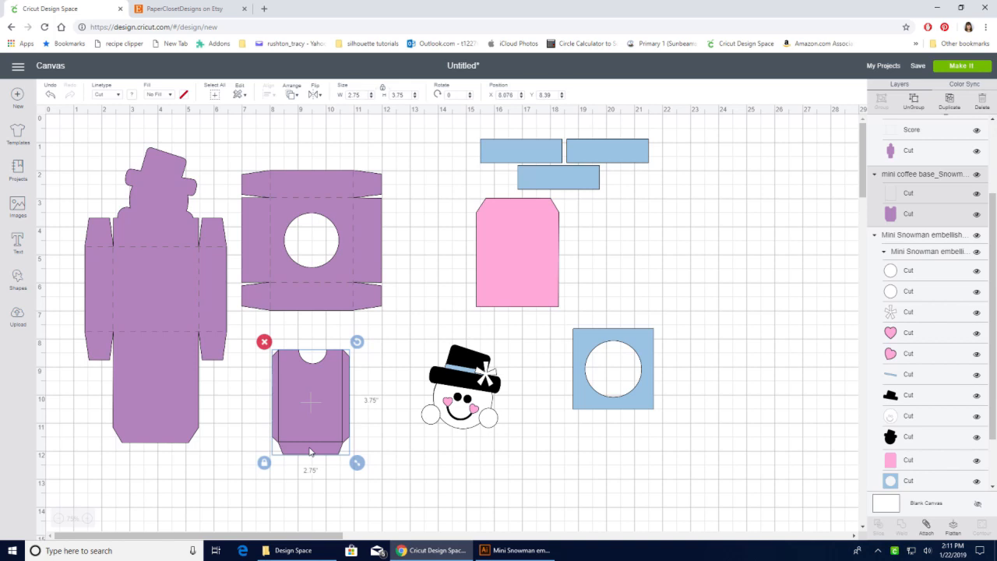
mouse_move(264, 341)
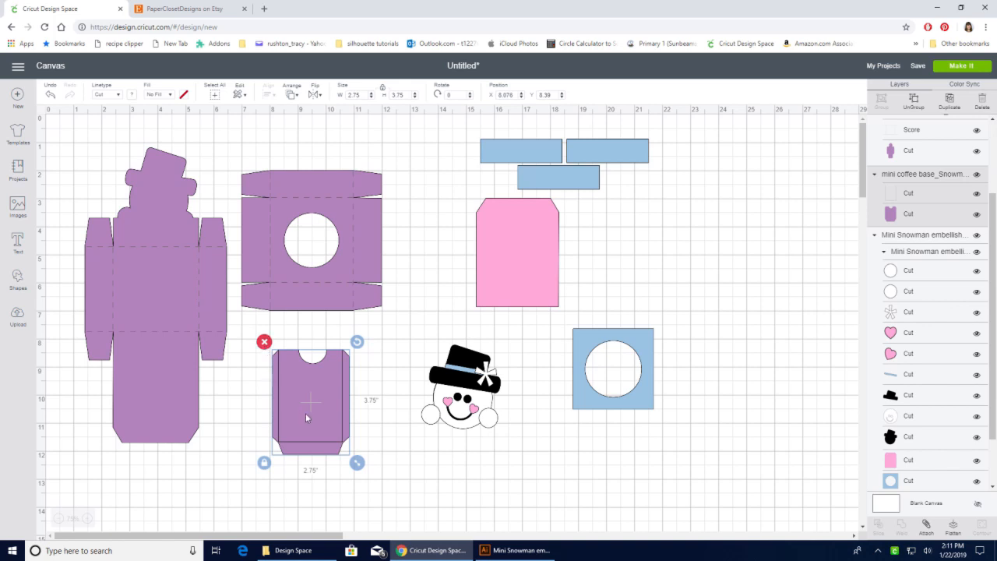
mouse_move(820, 216)
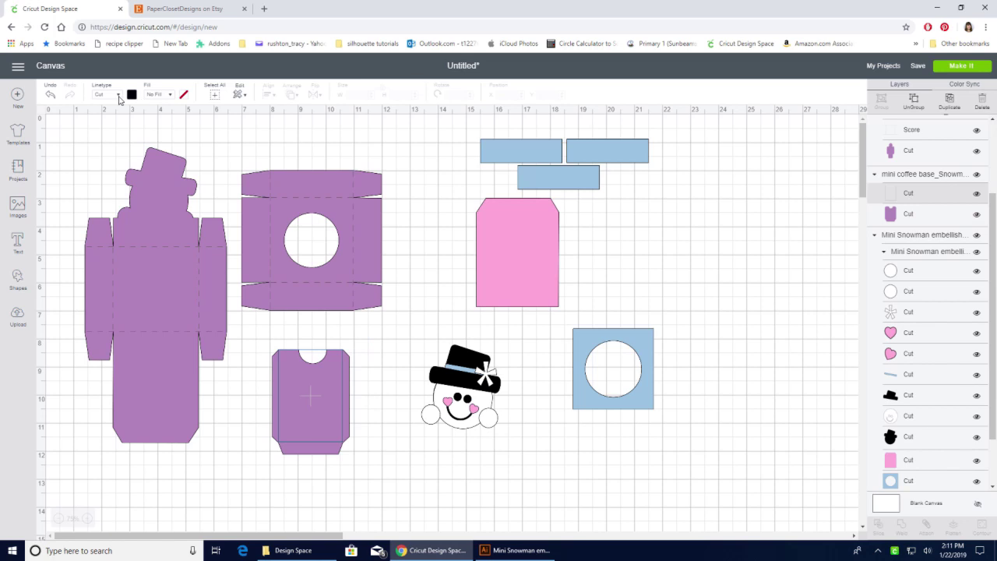
click(117, 96)
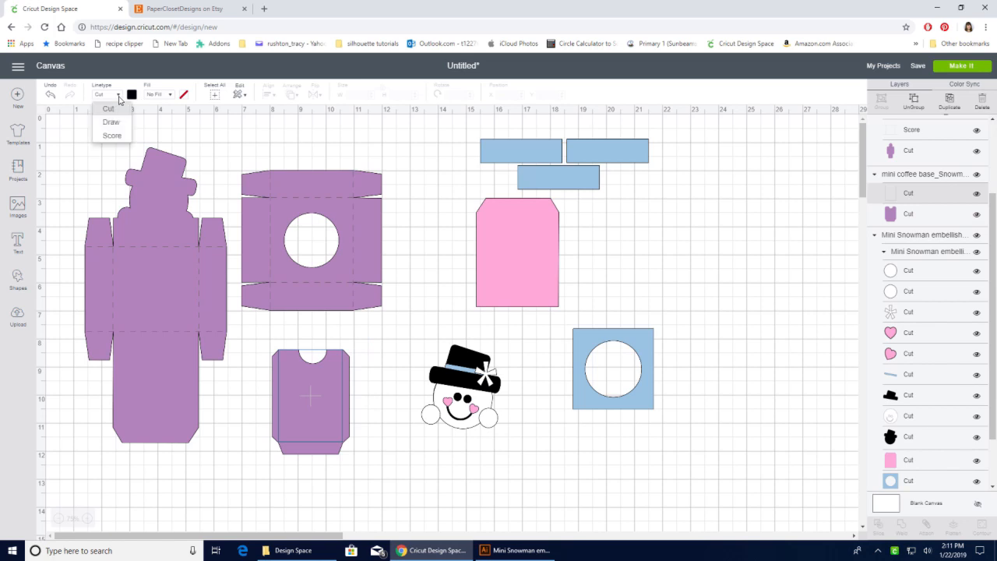
mouse_move(114, 141)
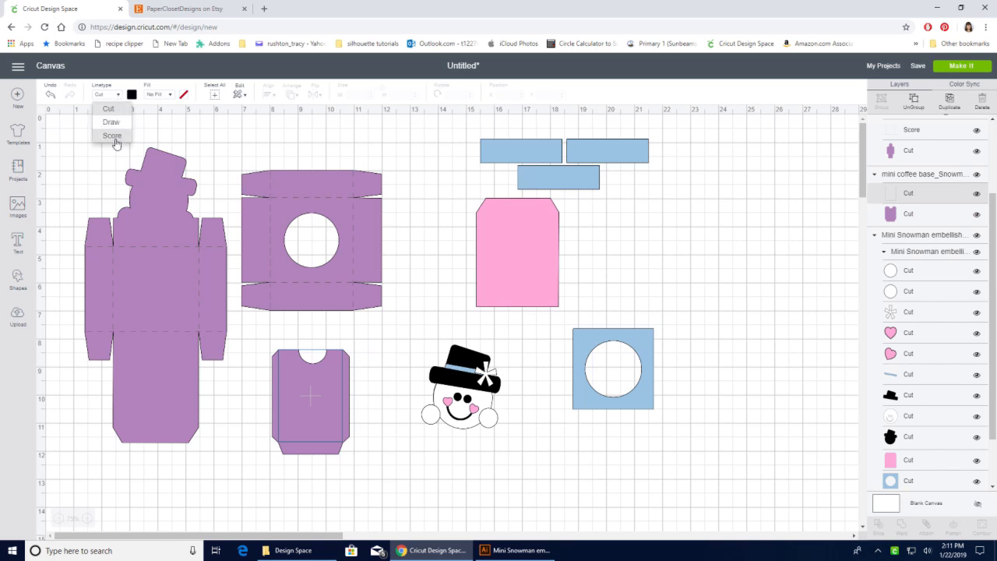
click(112, 135)
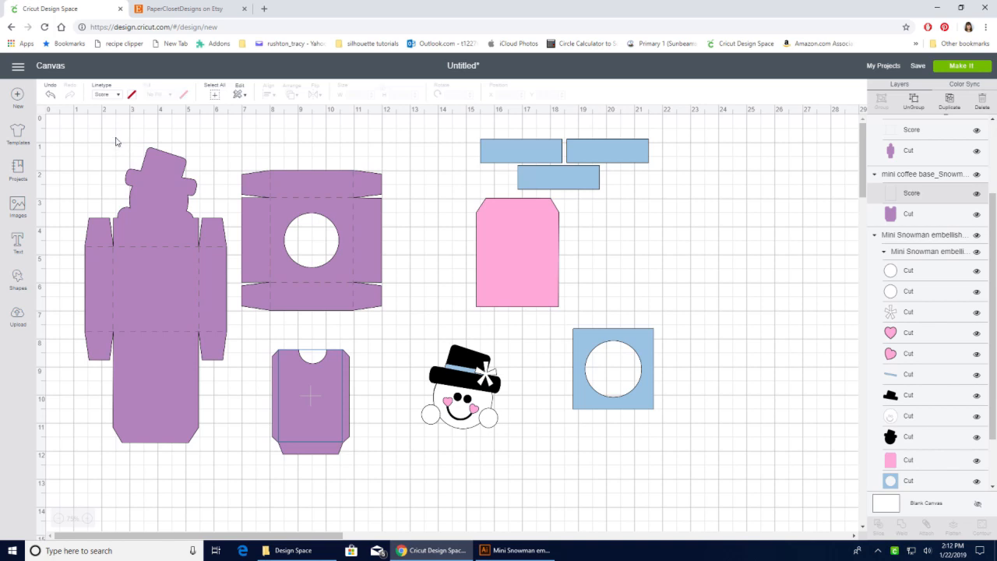
mouse_move(713, 247)
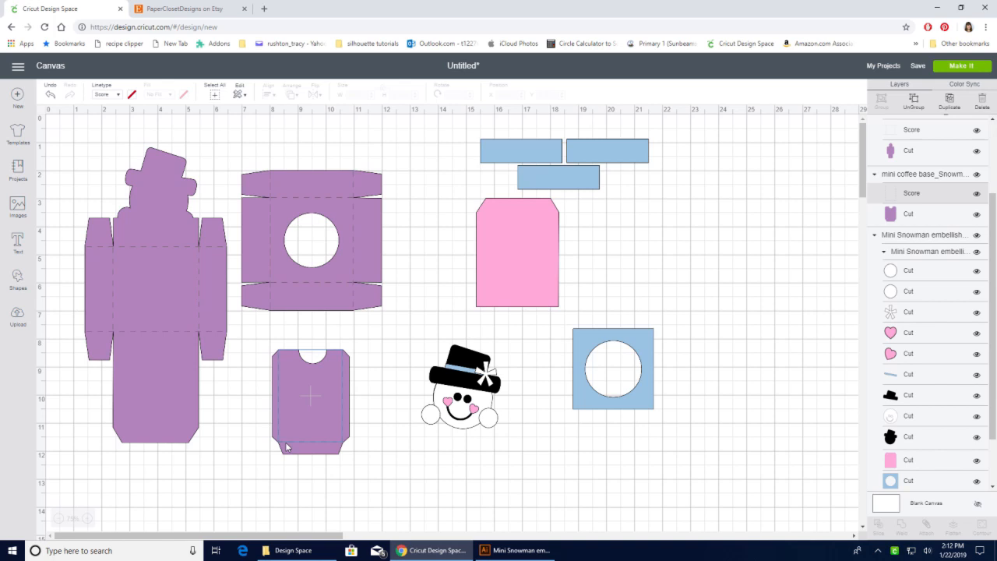
mouse_move(303, 453)
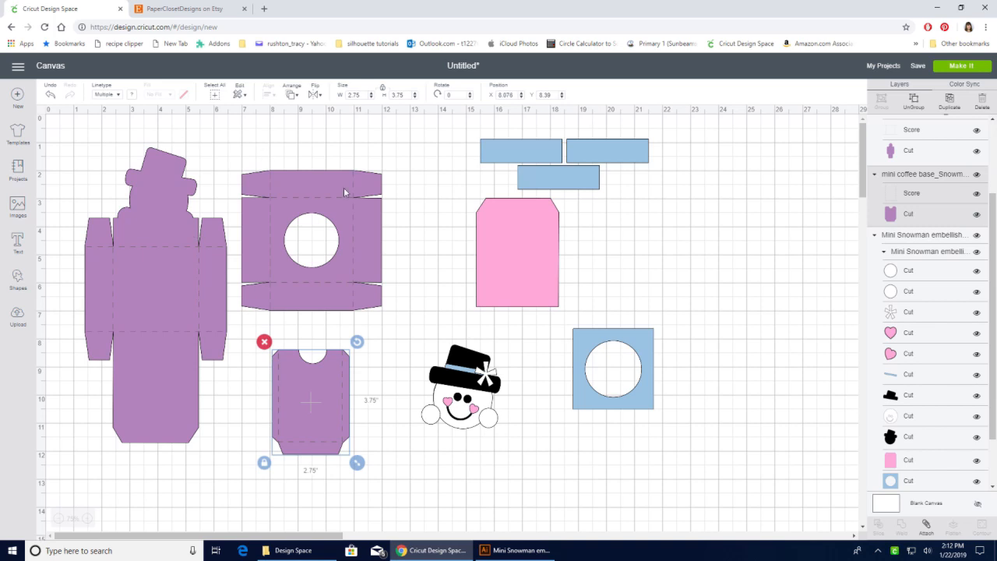
mouse_move(132, 96)
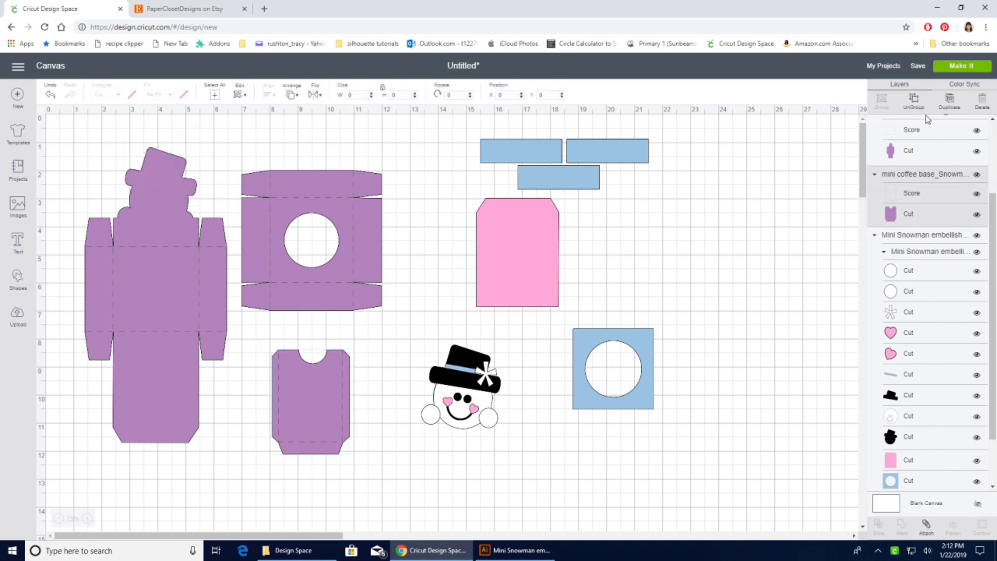
Attach the score lines to the tall purple cup piece
click(308, 401)
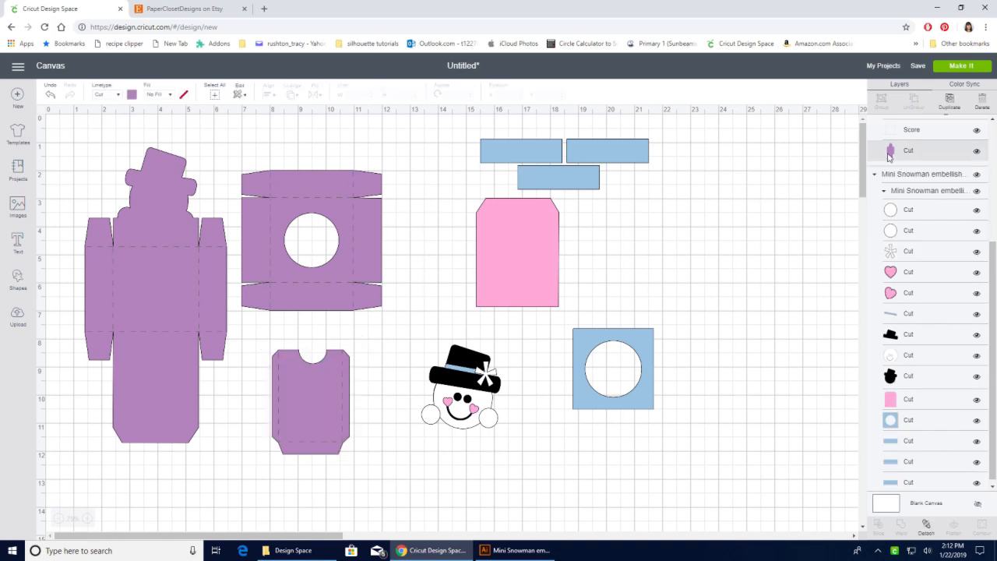
click(156, 296)
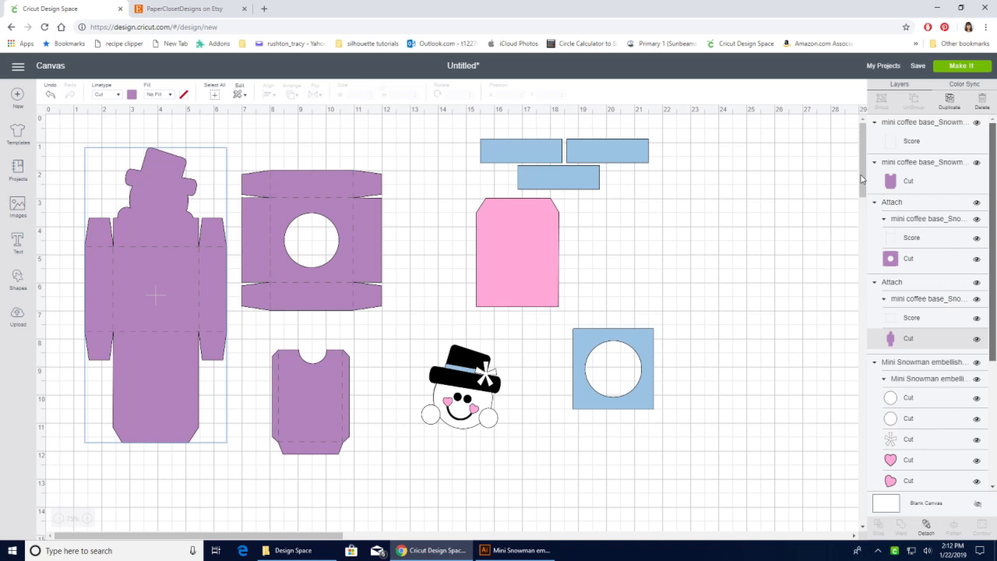
scroll(down, 3)
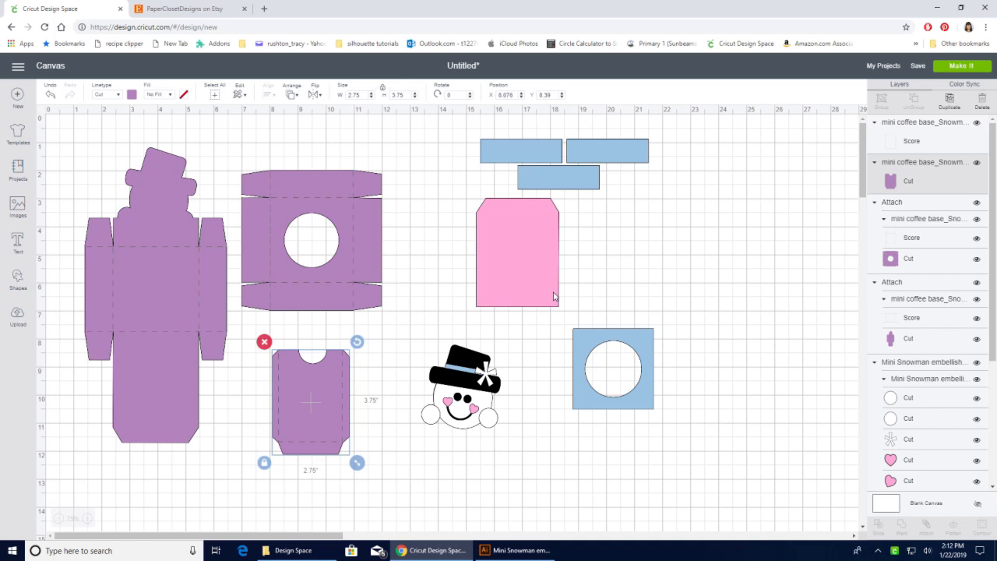
mouse_move(541, 181)
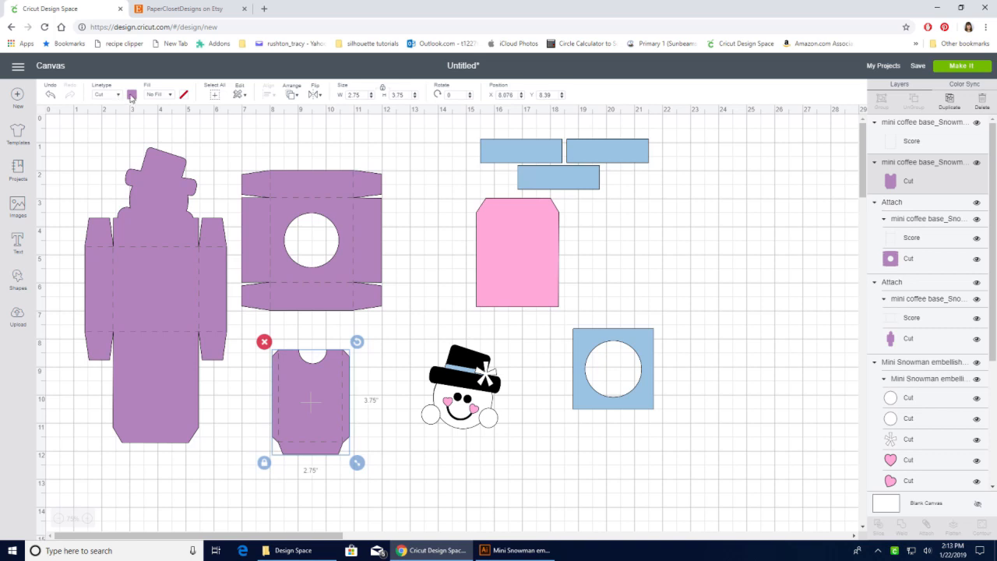
Recolour the small cup piece from purple to light blue
click(133, 95)
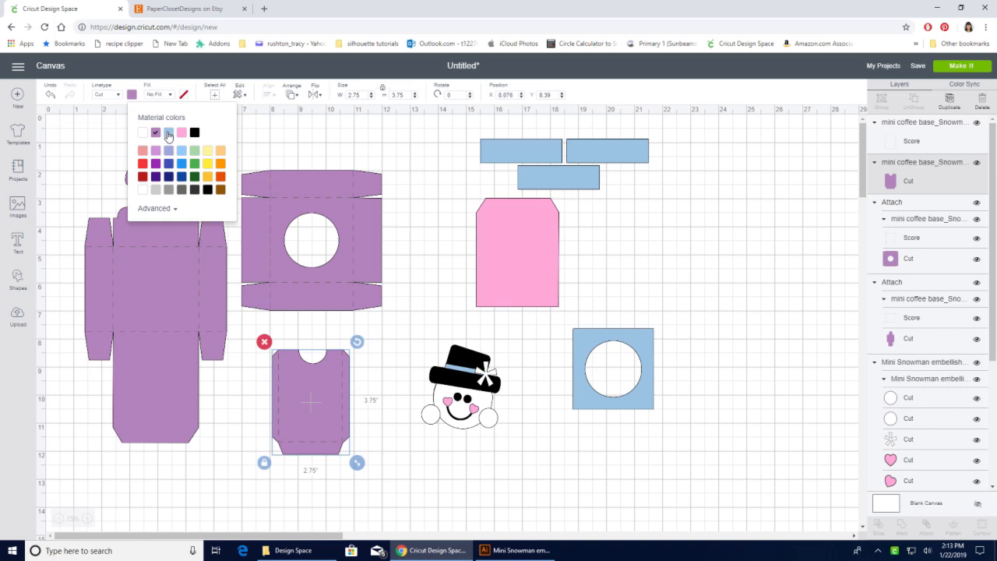
click(169, 132)
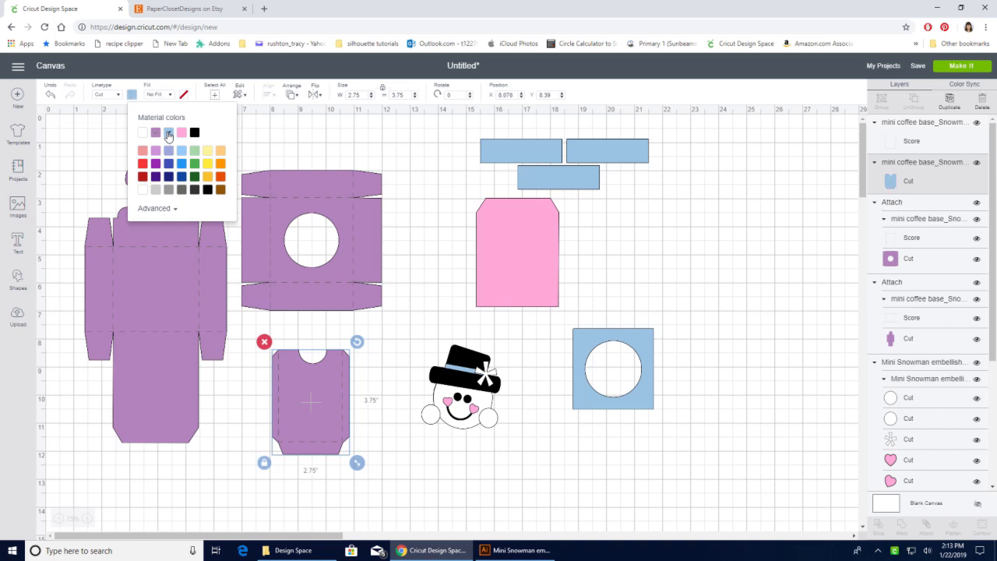
click(168, 133)
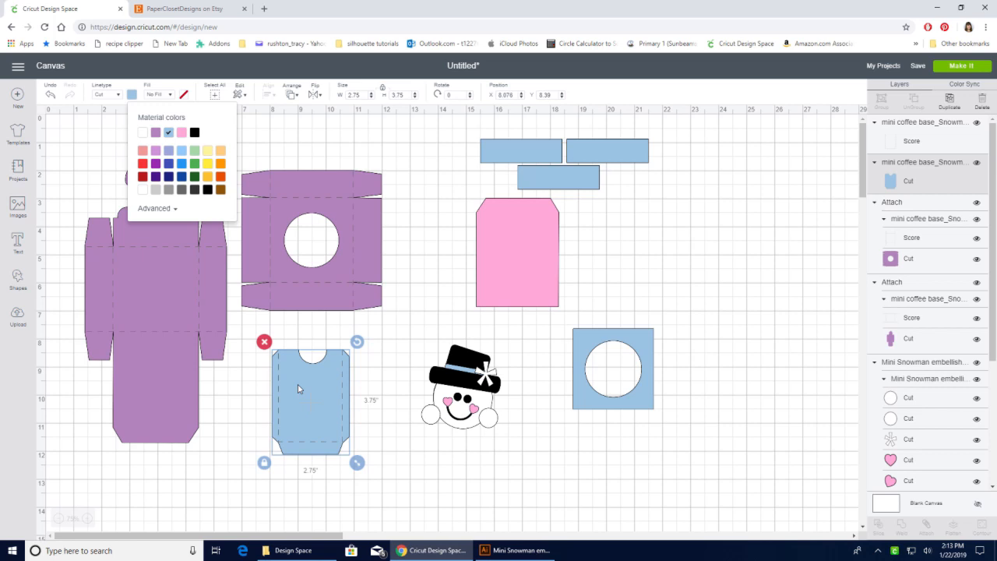
mouse_move(309, 412)
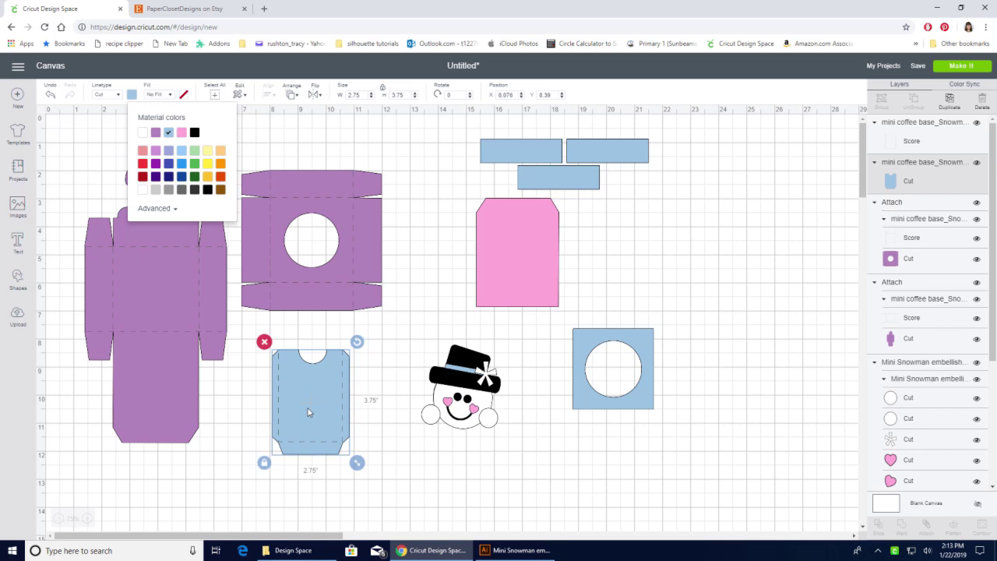
mouse_move(560, 174)
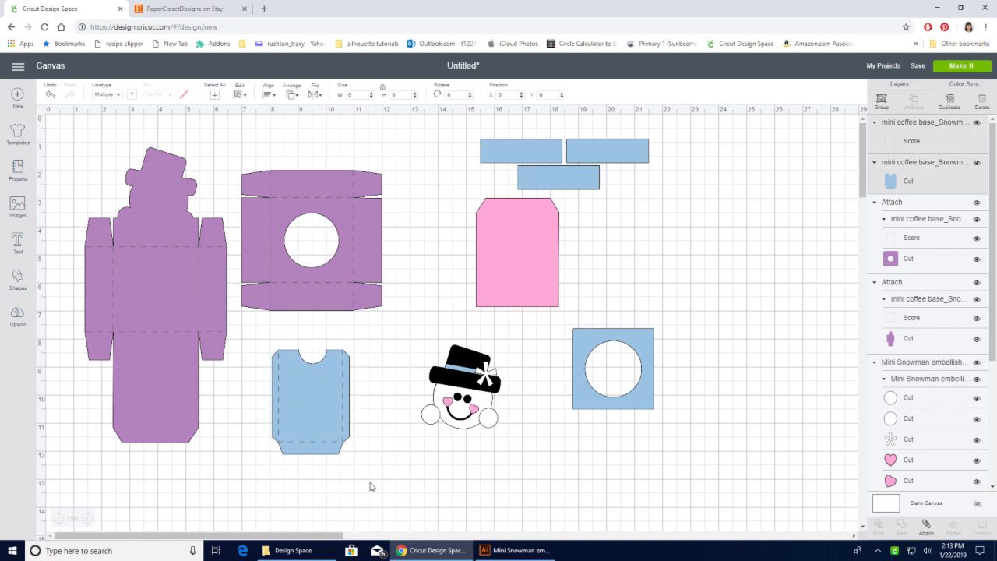
Attach the light blue piece to its score lines and proceed to mat preparation
click(310, 409)
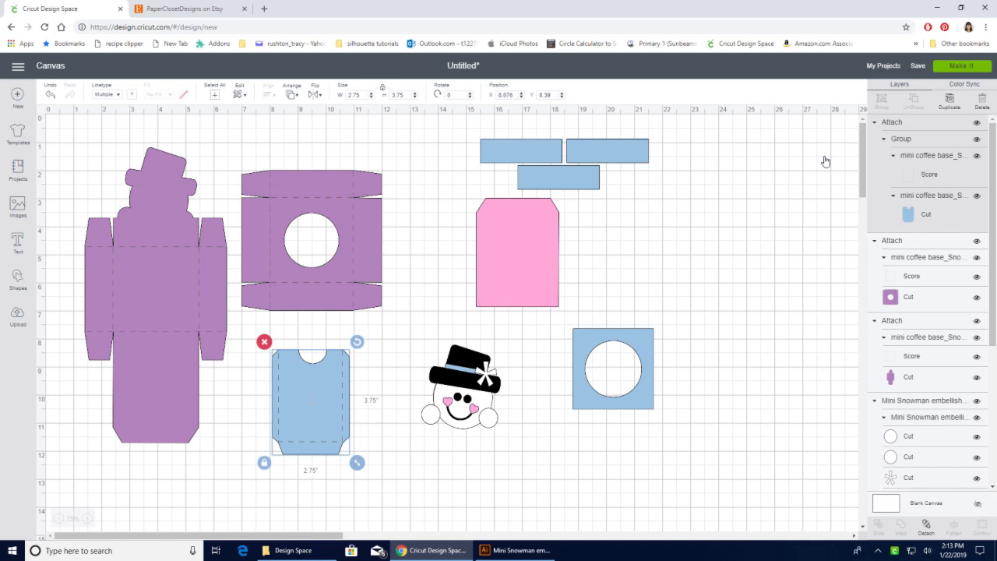
click(975, 66)
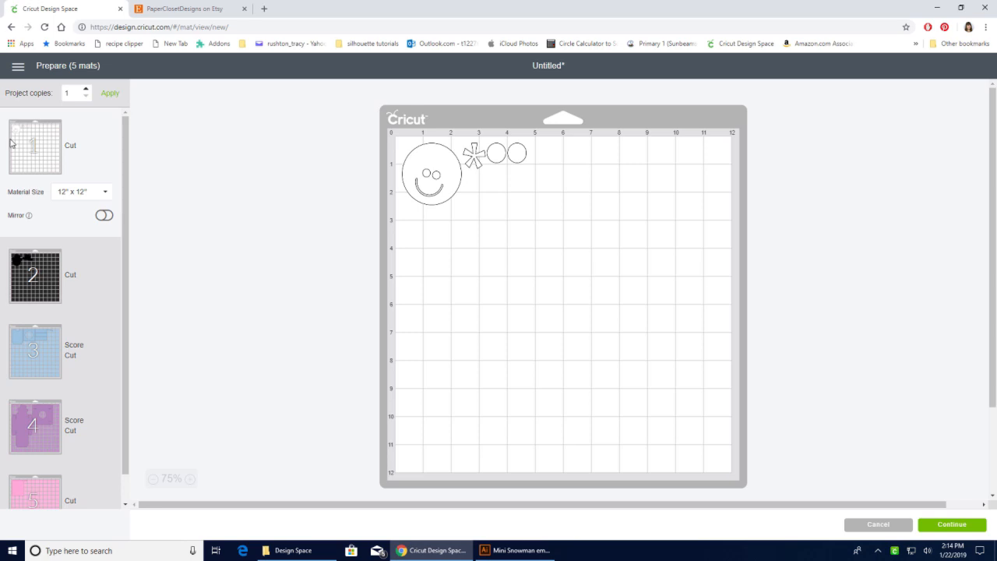
mouse_move(129, 159)
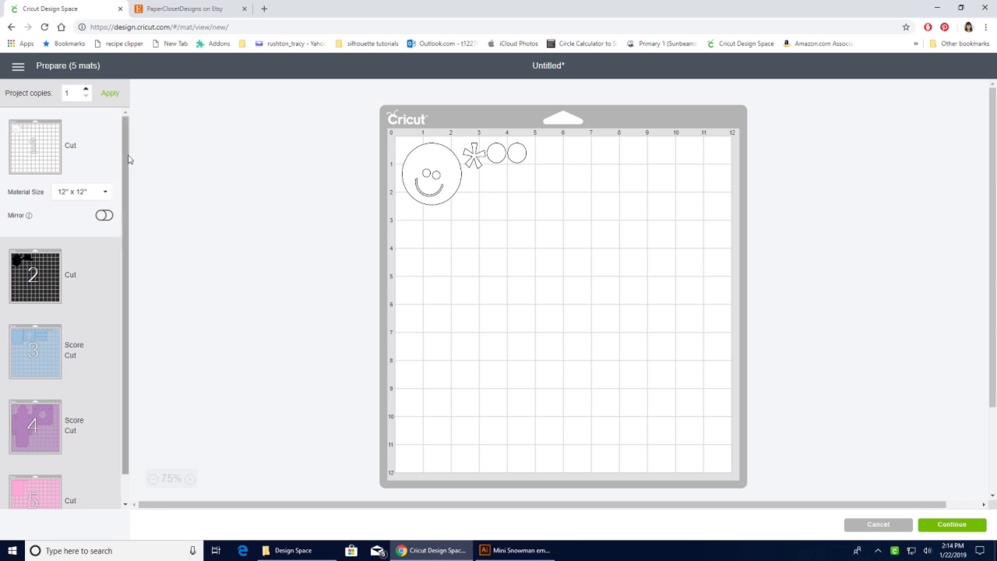
mouse_move(180, 165)
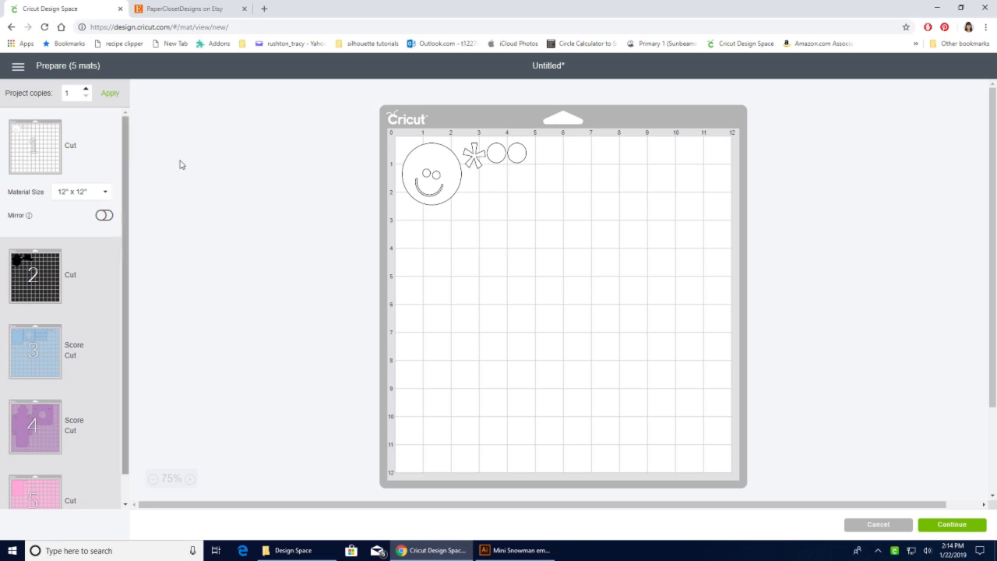
mouse_move(164, 177)
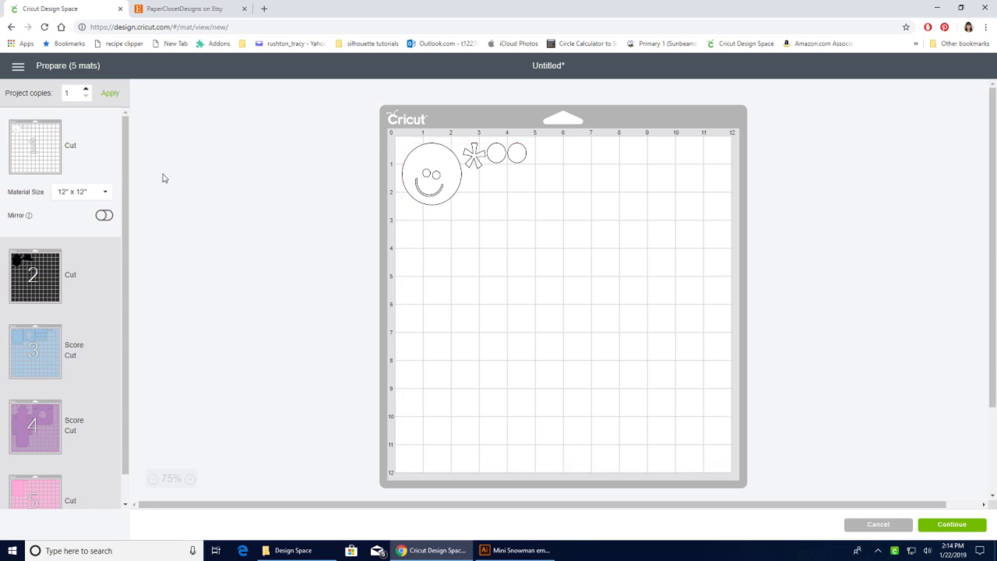
Scroll through the five colour mats to review each piece layout
scroll(down, 3)
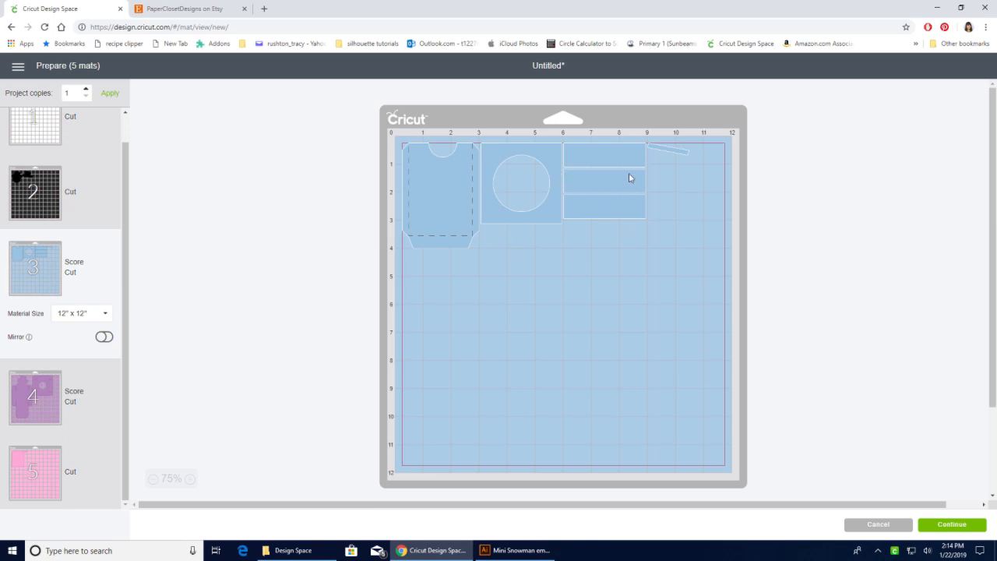
mouse_move(665, 193)
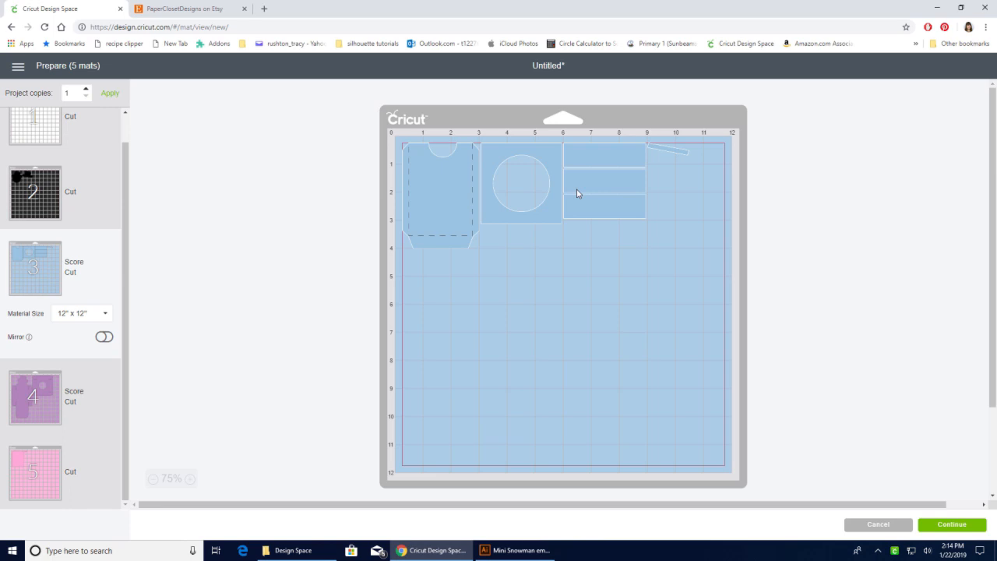
mouse_move(666, 159)
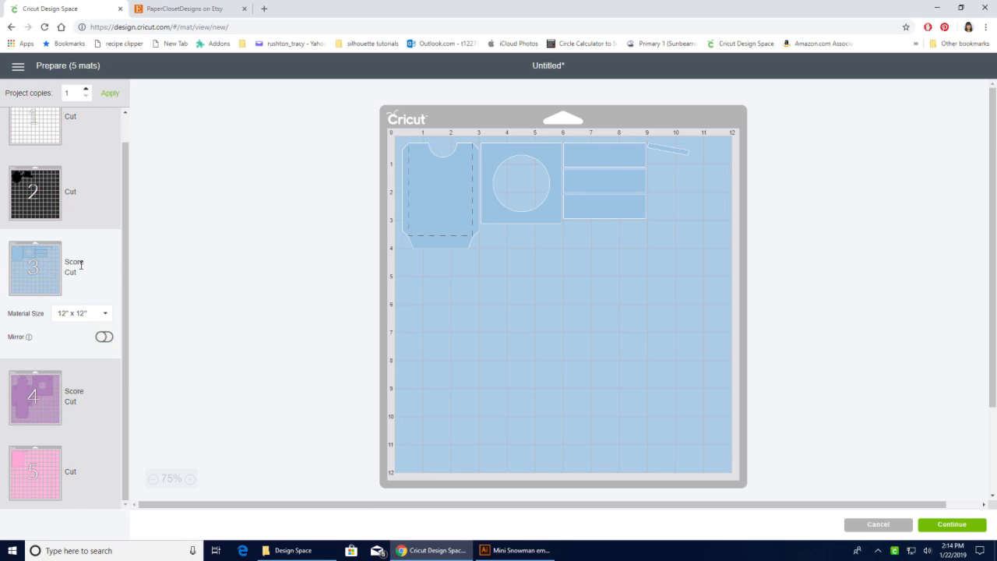
mouse_move(89, 271)
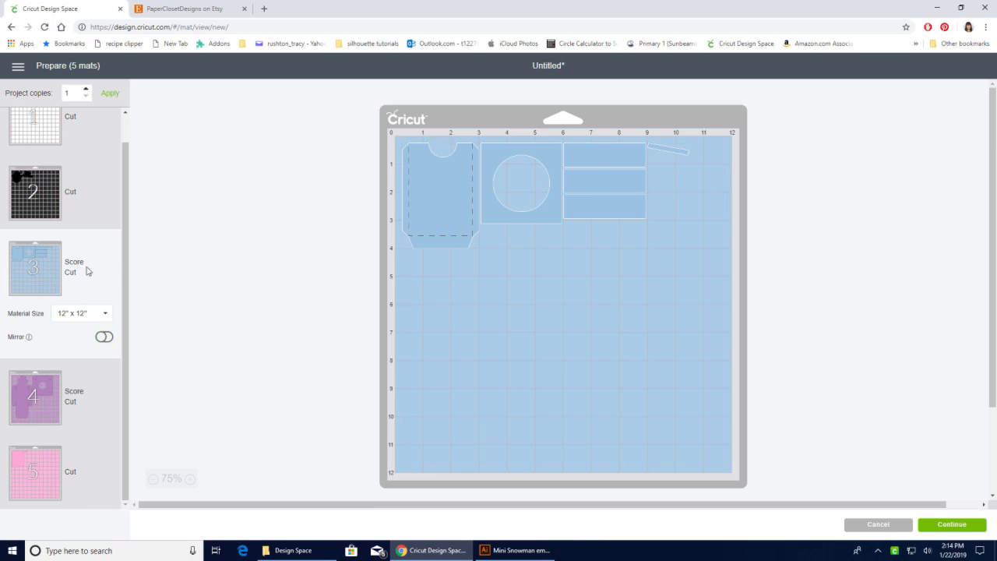
mouse_move(624, 475)
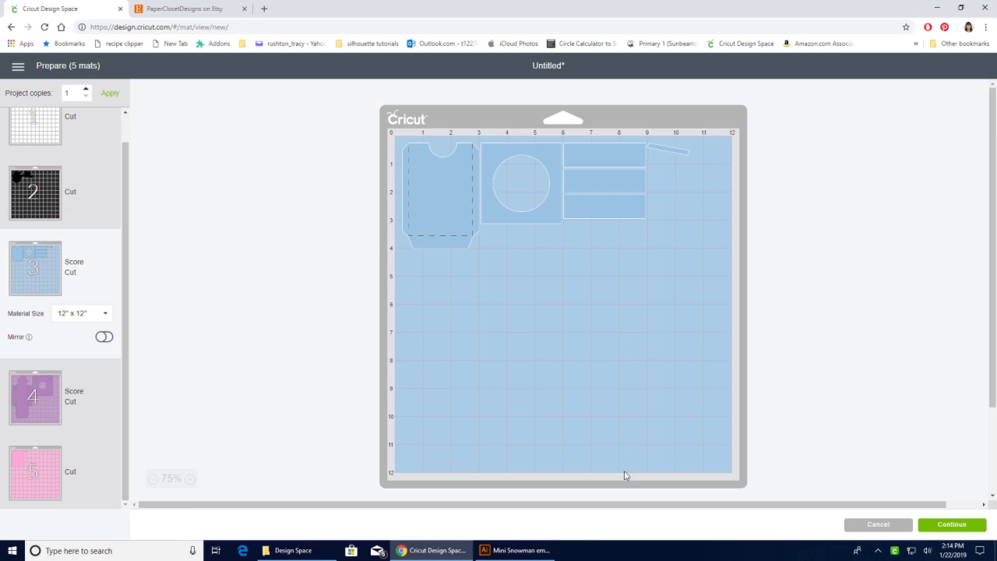
mouse_move(71, 272)
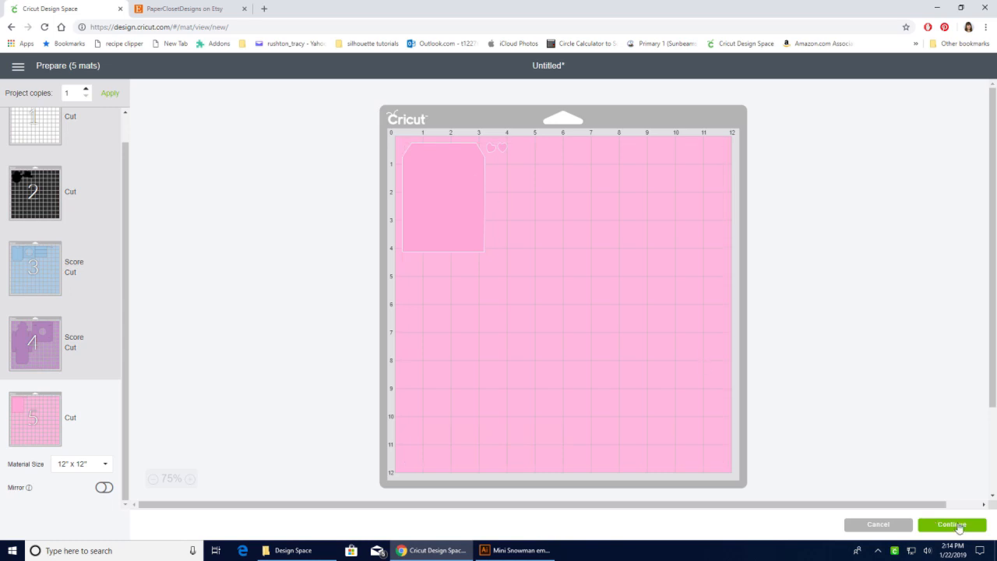
Continue to the cutting step, then switch to the PaperClosetDesigns Etsy shop
click(948, 525)
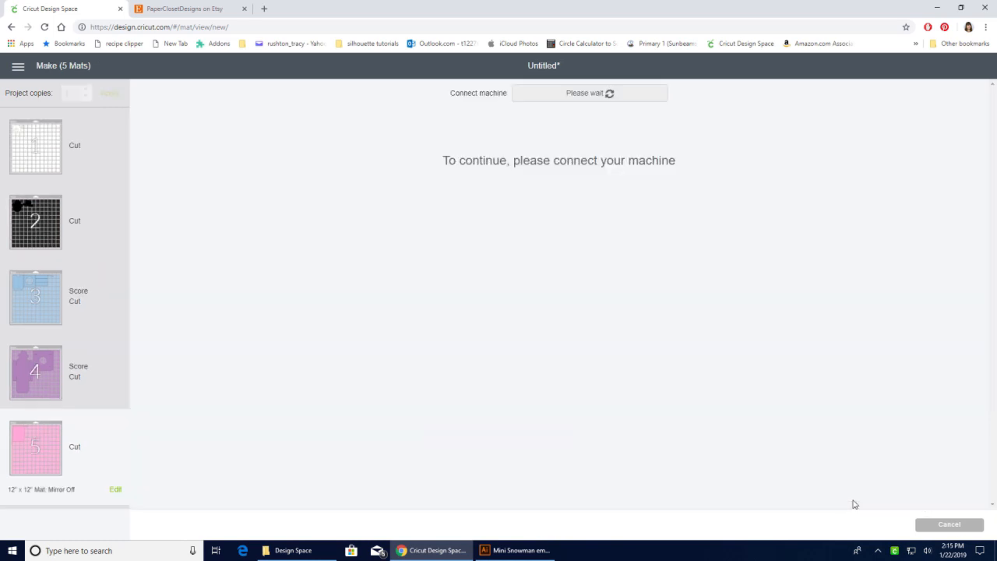
mouse_move(848, 498)
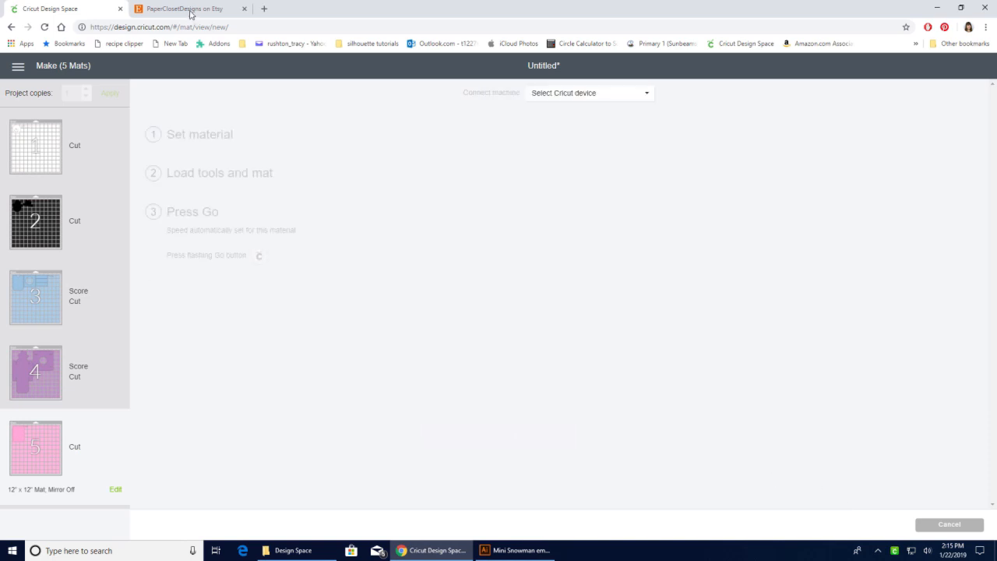
click(190, 8)
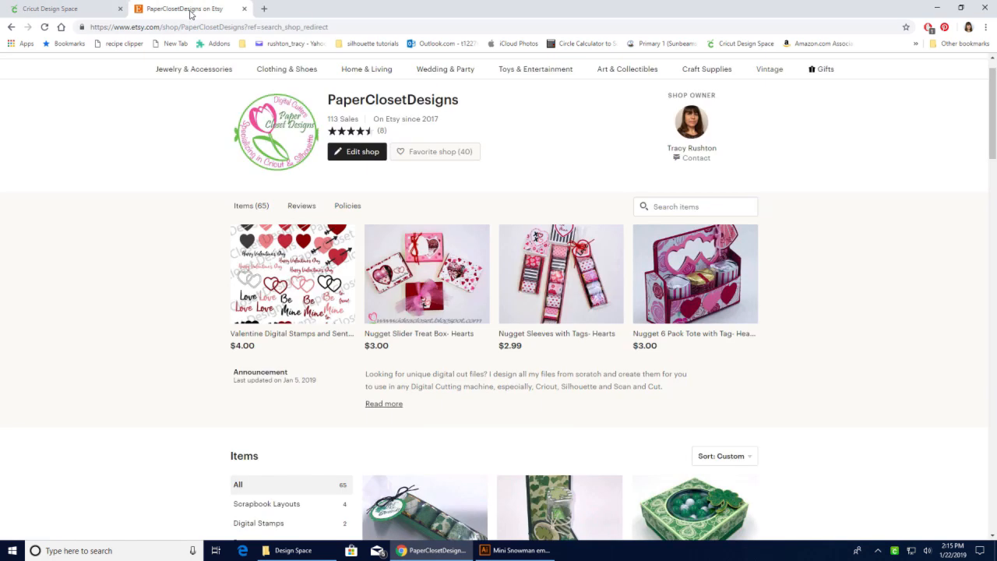